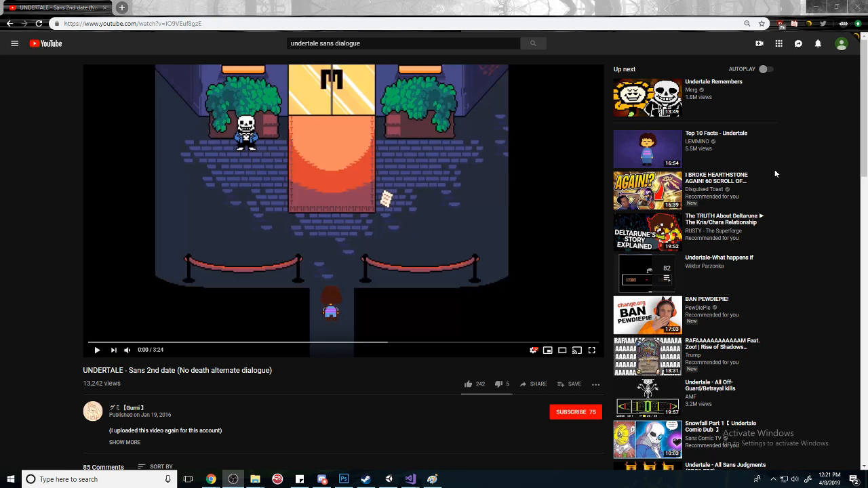
{"action": "mouse_move", "coordinate": [96, 350]}
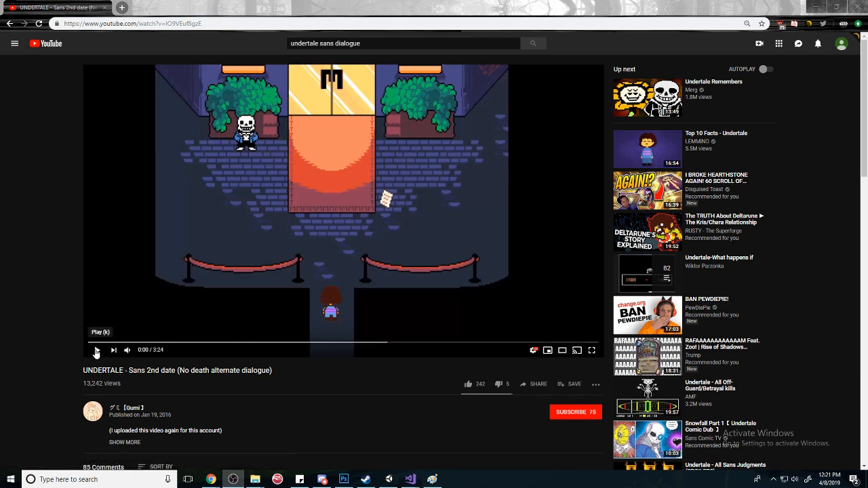
Step: Play the UNDERTALE Sans 2nd date video and pause when Sans's dialogue box appears
{"action": "left_click", "coordinate": [97, 350]}
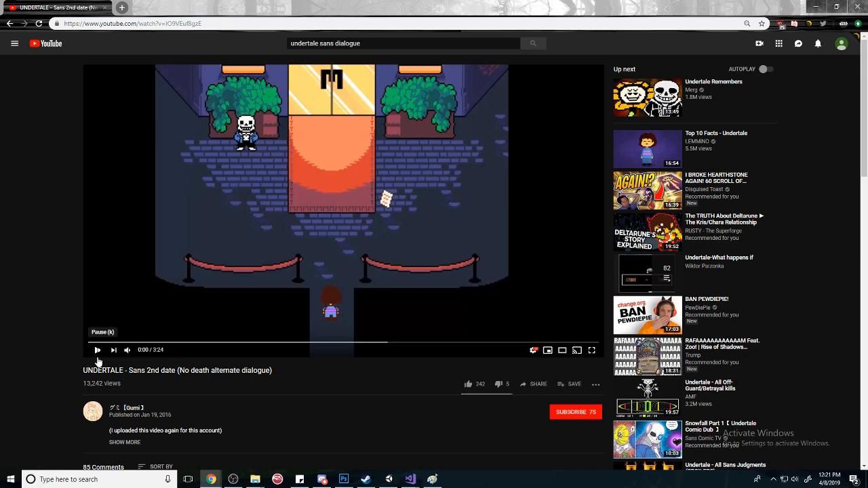
{"action": "left_click", "coordinate": [97, 350]}
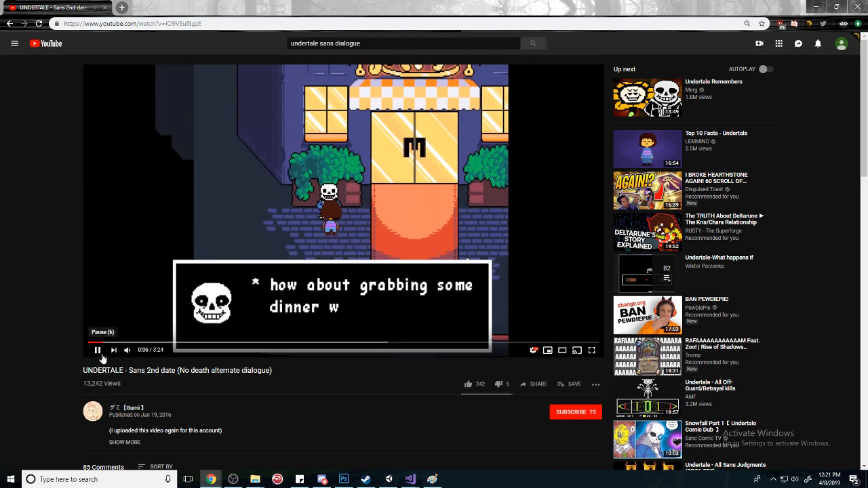
{"action": "left_click", "coordinate": [97, 350]}
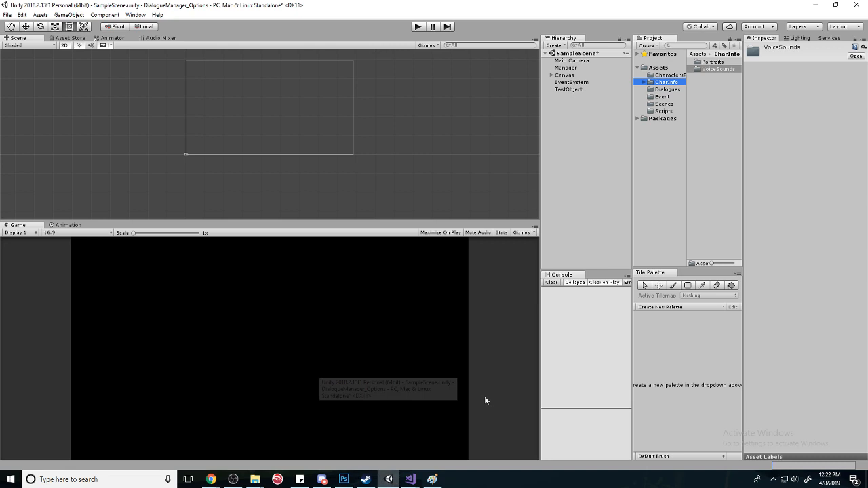
Step: Browse the Characters, Scenes, Event and Scripts folders, then open CharacterProfile in Visual Studio
{"action": "left_click", "coordinate": [668, 89]}
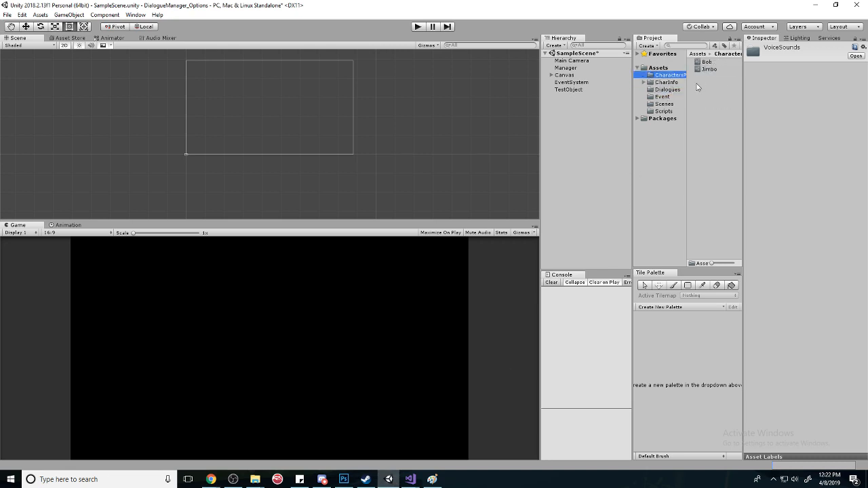
{"action": "left_click", "coordinate": [664, 103]}
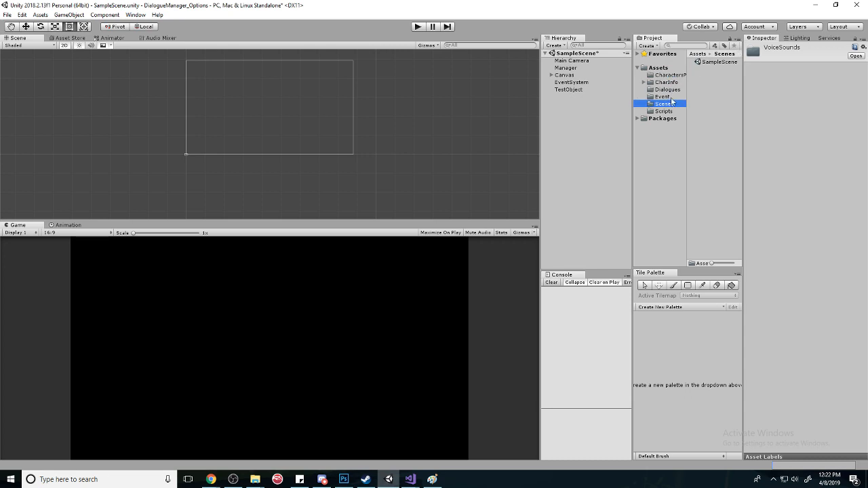
{"action": "left_click", "coordinate": [663, 96]}
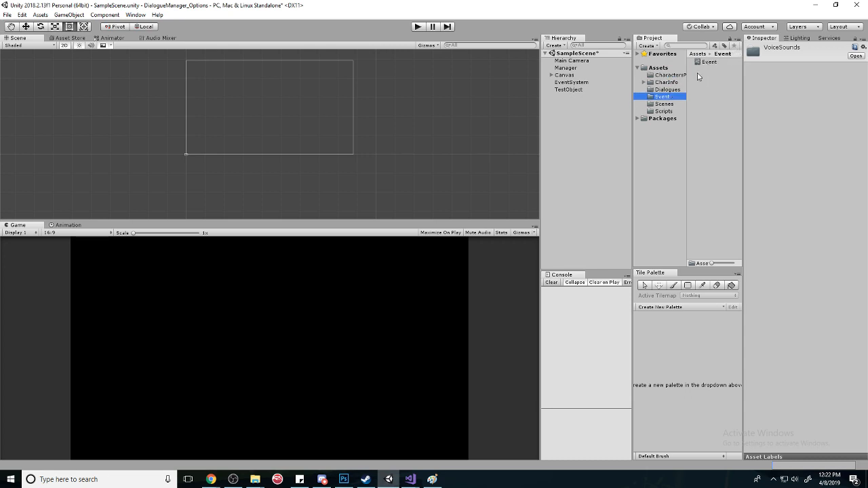
{"action": "left_click", "coordinate": [663, 110]}
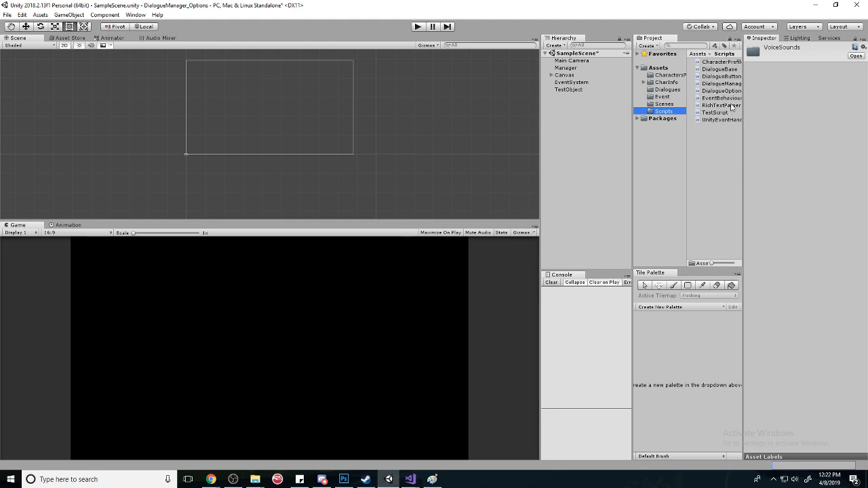
{"action": "mouse_move", "coordinate": [734, 70]}
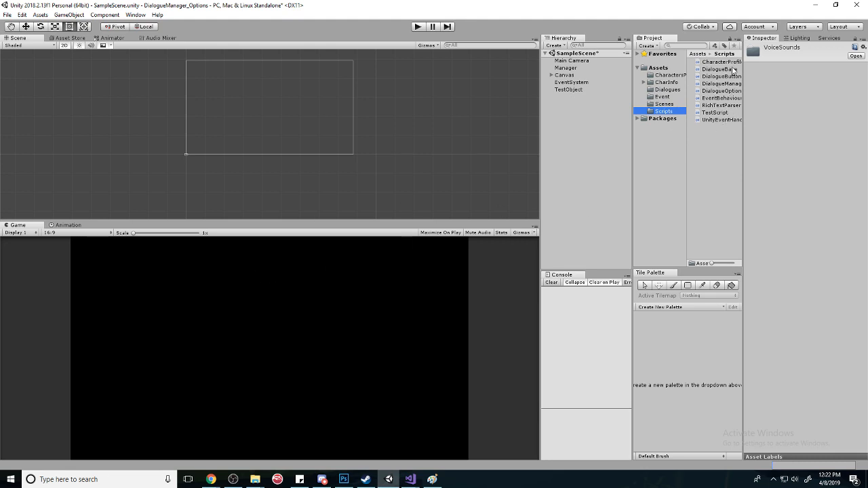
{"action": "left_click", "coordinate": [721, 62]}
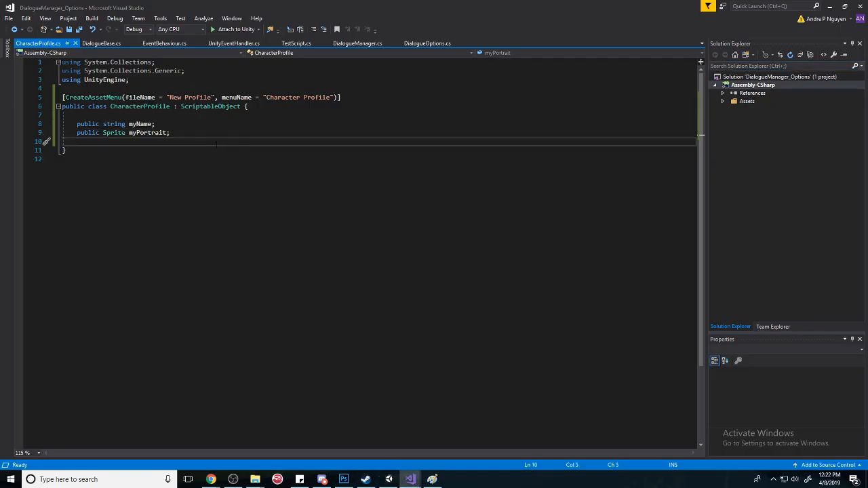
Step: Add 'public AudioClip myVoice;' below myPortrait in CharacterProfile.cs
{"action": "type", "text": "public AudioClip"}
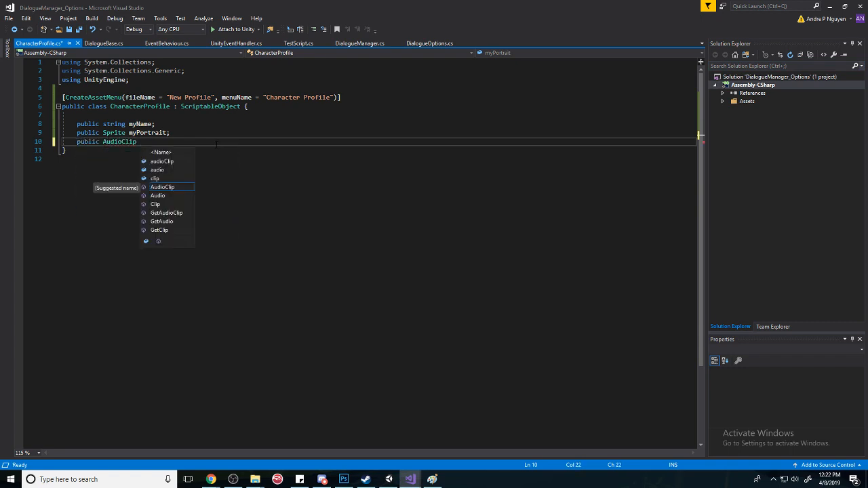
{"action": "type", "text": "myVoice;"}
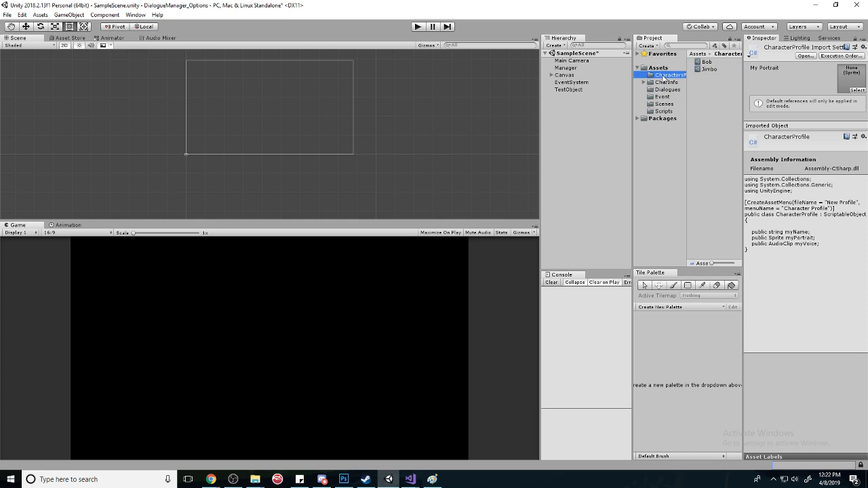
Step: Inspect the Jimbo character profile and its new empty My Voice slot
{"action": "left_click", "coordinate": [708, 68]}
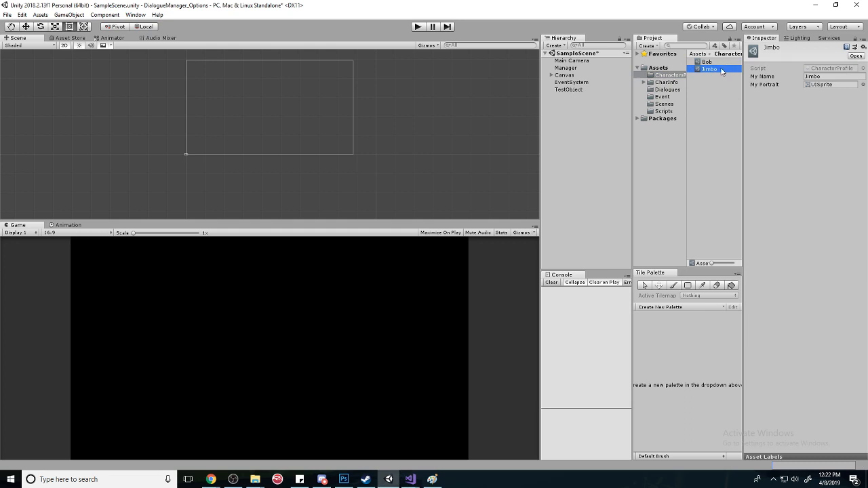
{"action": "left_click", "coordinate": [708, 68]}
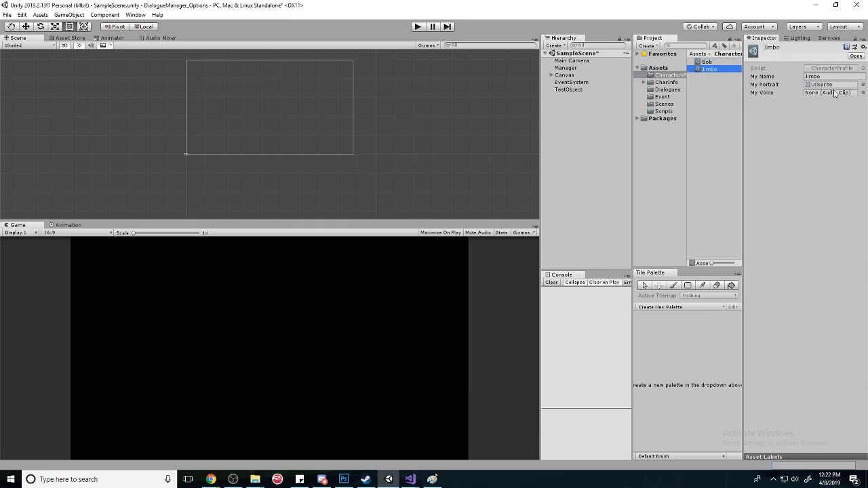
{"action": "left_click", "coordinate": [717, 77]}
{"action": "type", "text": "Sans"}
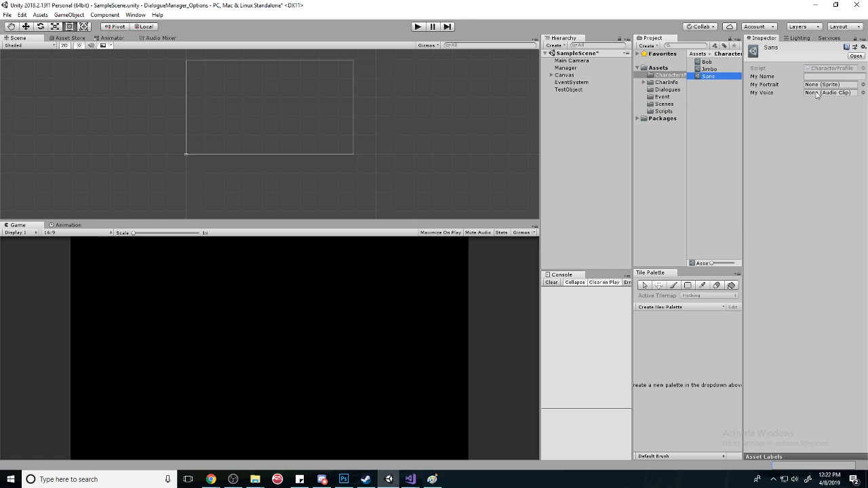
Step: Give the Sans profile the name Sans, the Sans portrait sprite and the voice_sans clip
{"action": "left_click", "coordinate": [834, 76]}
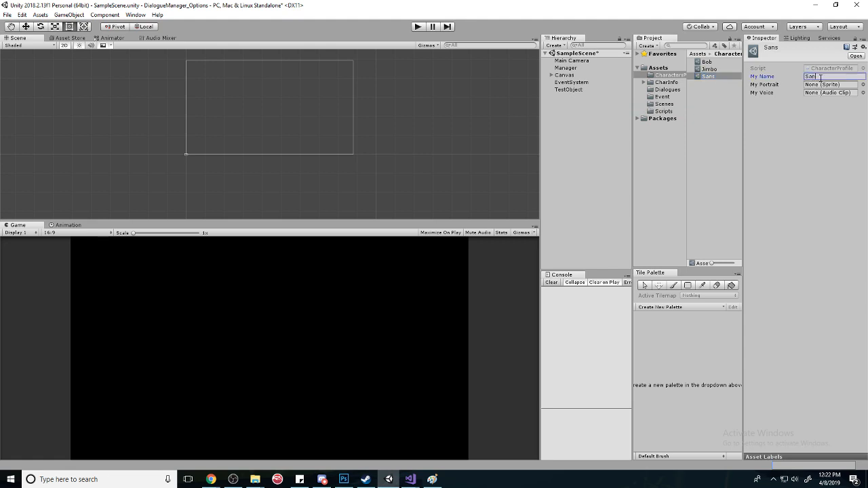
{"action": "left_click", "coordinate": [863, 84]}
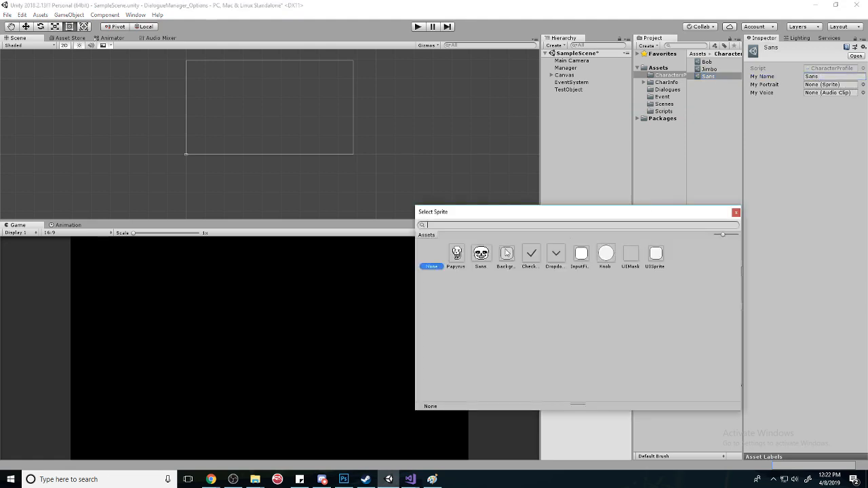
{"action": "left_click", "coordinate": [736, 211]}
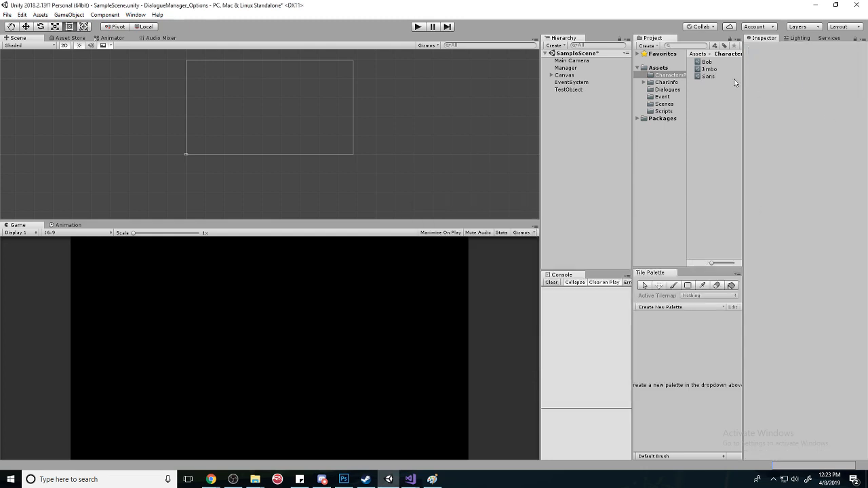
{"action": "left_click", "coordinate": [708, 76]}
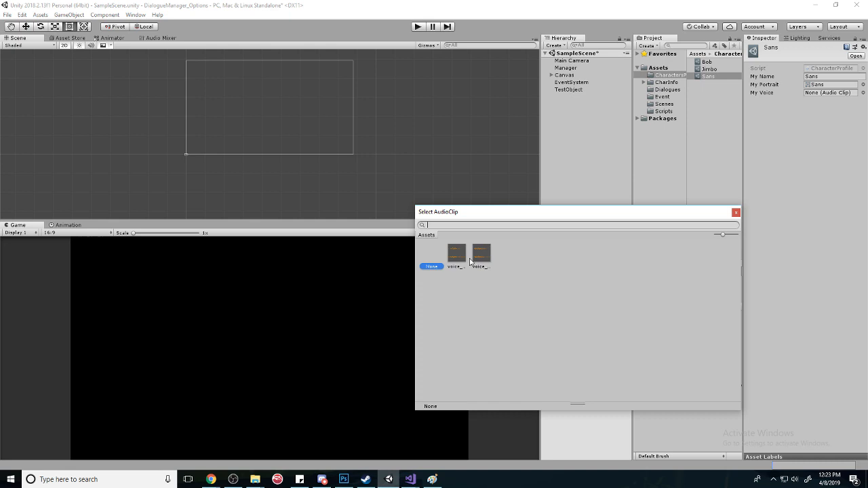
{"action": "left_click", "coordinate": [456, 253]}
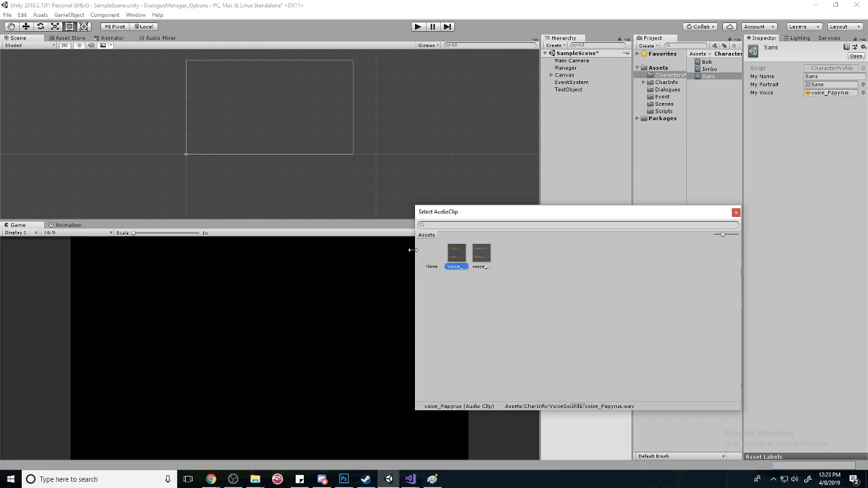
{"action": "left_click", "coordinate": [481, 254]}
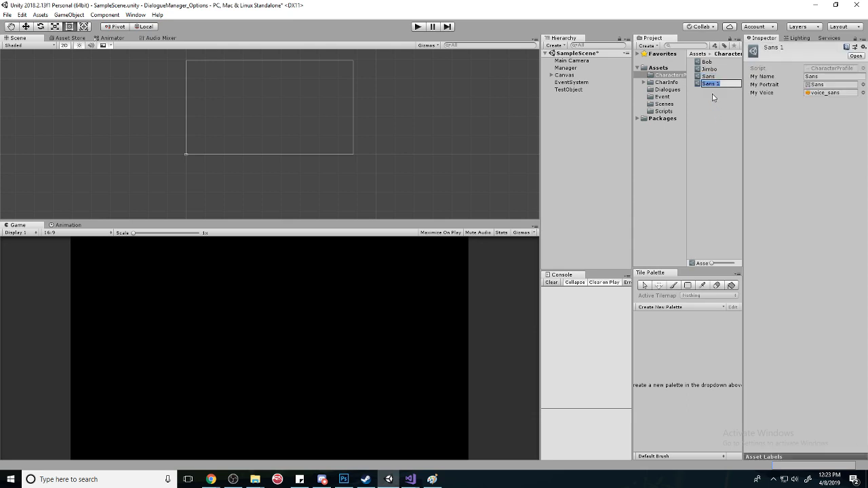
Step: Name the Papyrus profile and set its portrait, then create and open an AudioManager script
{"action": "type", "text": "Papyru"}
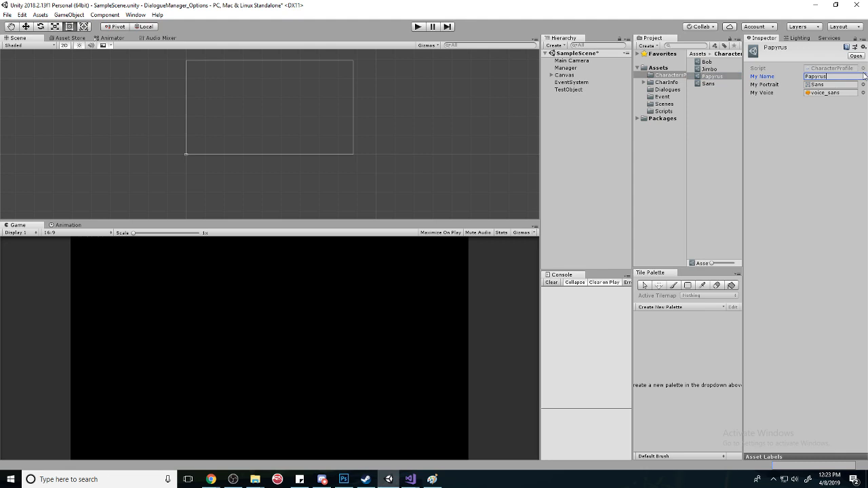
{"action": "left_click", "coordinate": [864, 84]}
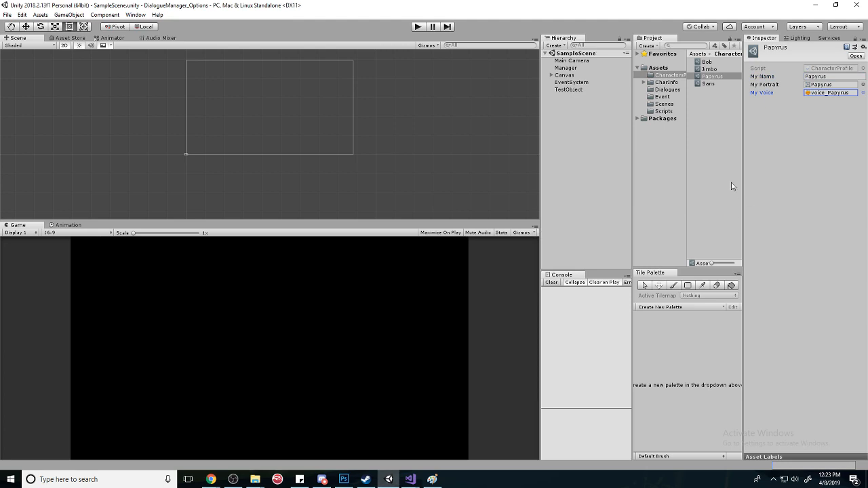
{"action": "left_click", "coordinate": [663, 103]}
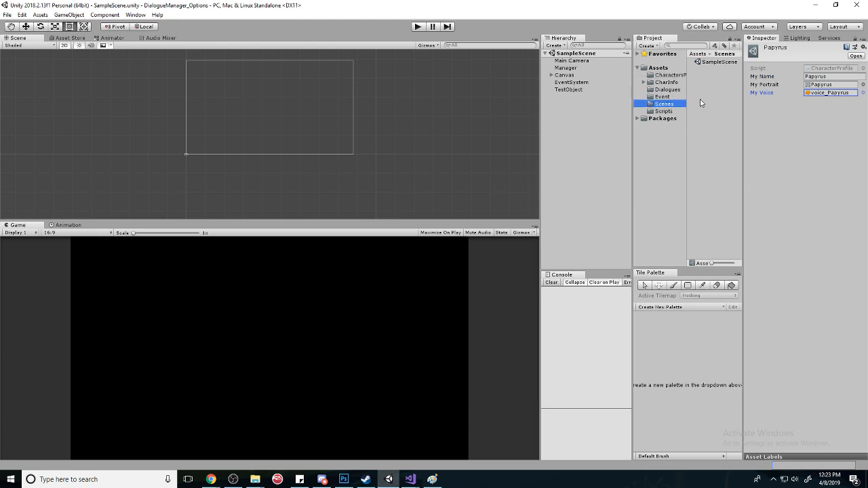
{"action": "right_click", "coordinate": [663, 111]}
{"action": "type", "text": "AudioMana"}
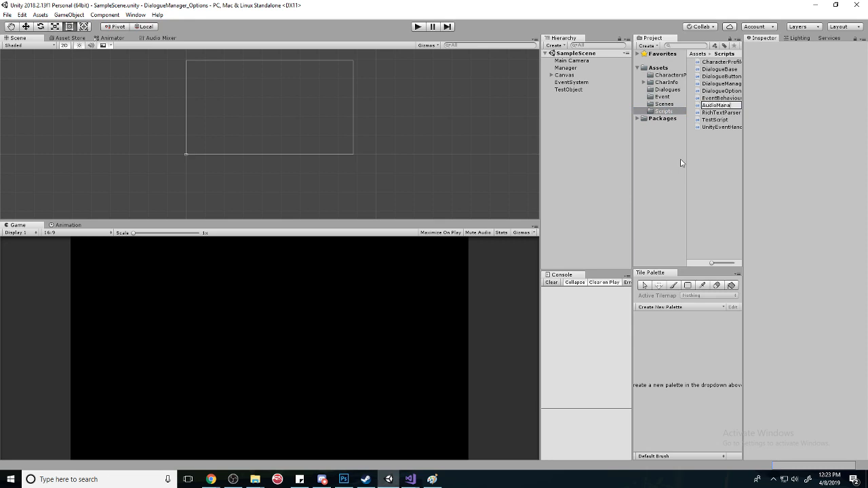
{"action": "left_click", "coordinate": [719, 62]}
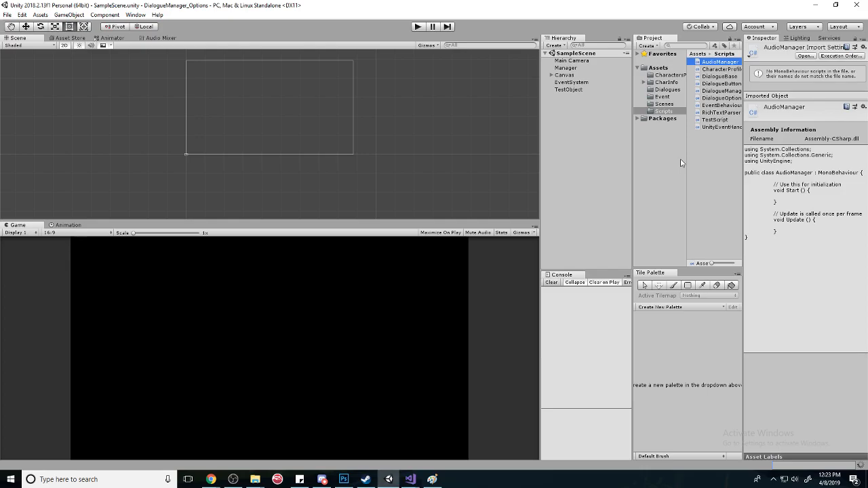
{"action": "left_click", "coordinate": [409, 479]}
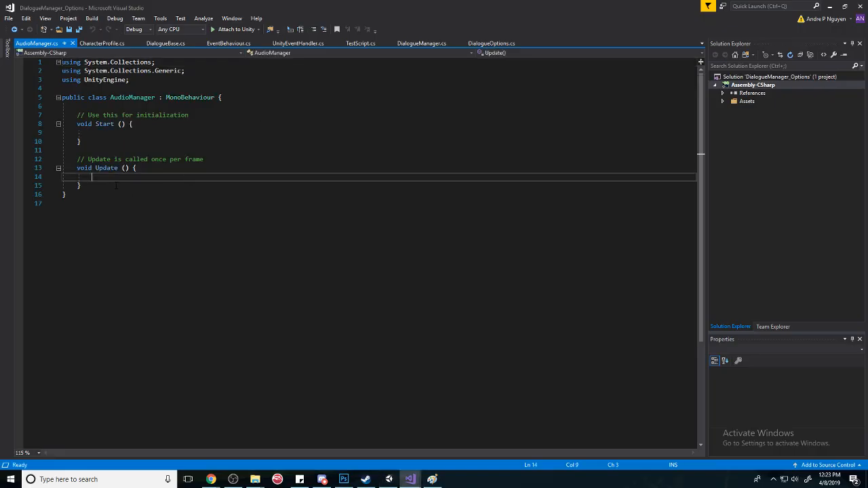
Step: Replace the default Start and Update methods with 'public static AudioManager instance;'
{"action": "left_click_drag", "start_coordinate": [79, 185], "coordinate": [80, 115]}
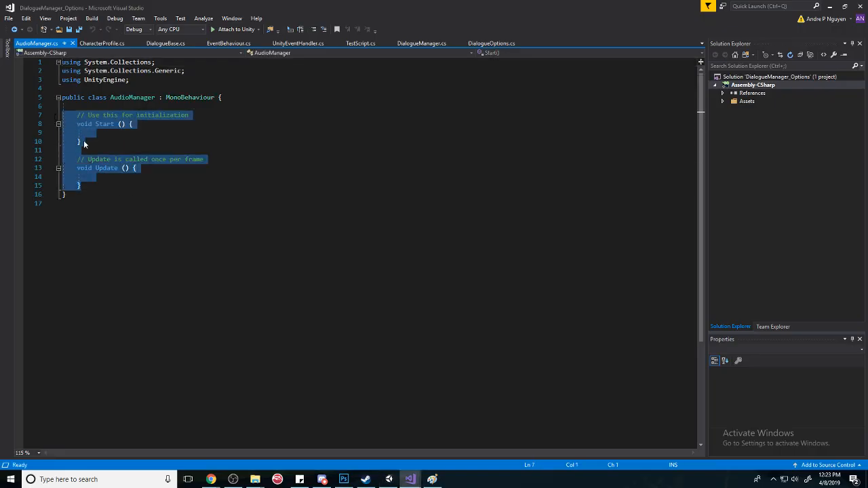
{"action": "key", "text": "Delete"}
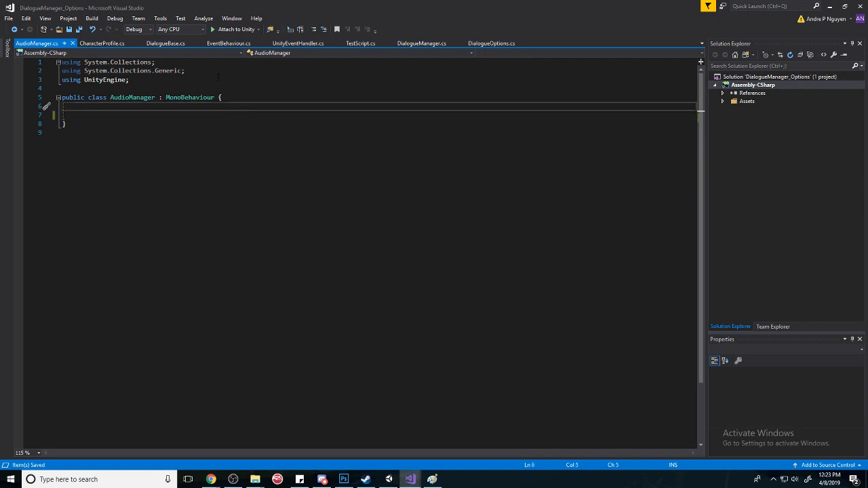
{"action": "type", "text": "p"}
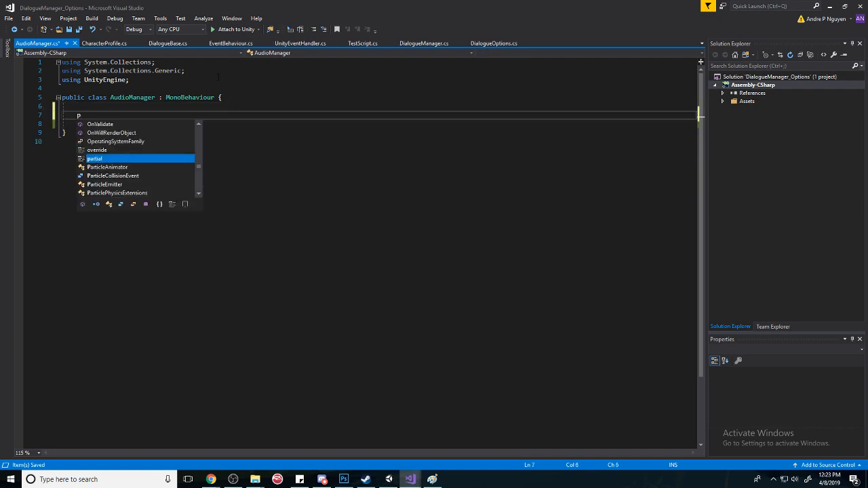
{"action": "type", "text": "ublic s"}
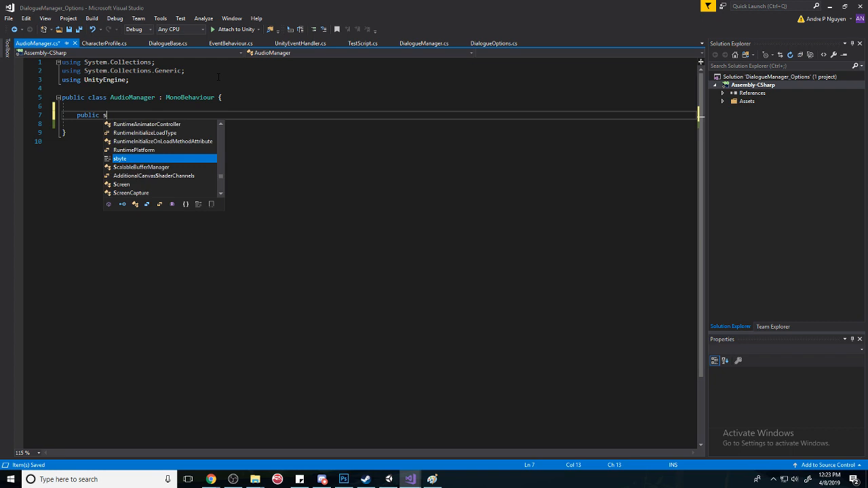
{"action": "type", "text": "tatic au"}
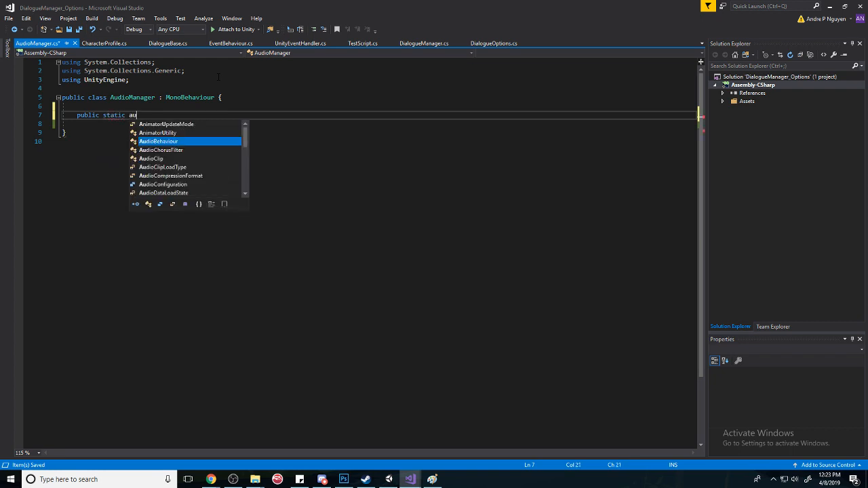
{"action": "type", "text": "dioa"}
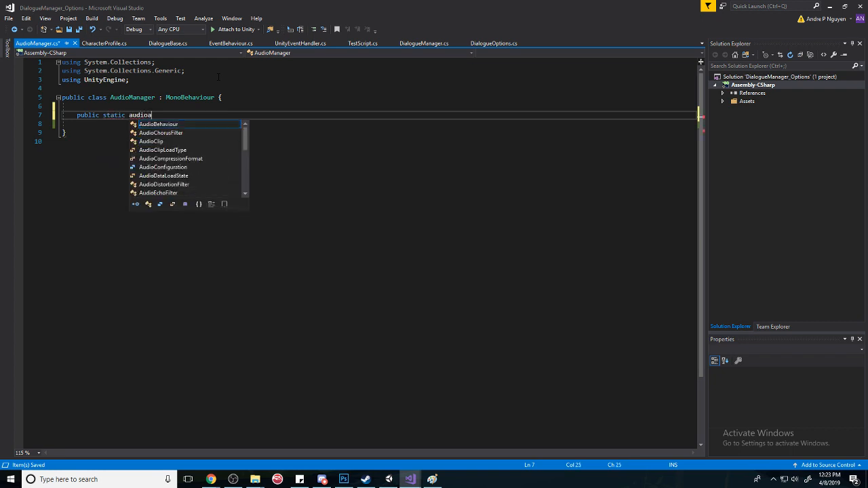
{"action": "type", "text": "Manager"}
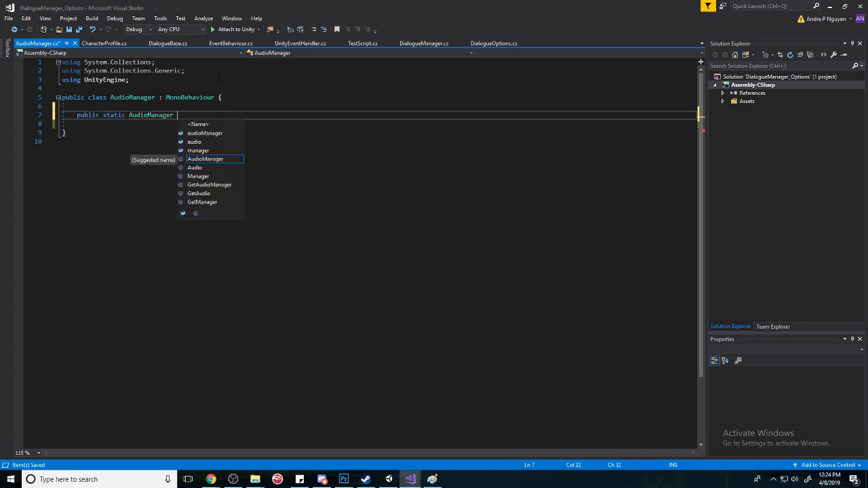
{"action": "type", "text": "instance;"}
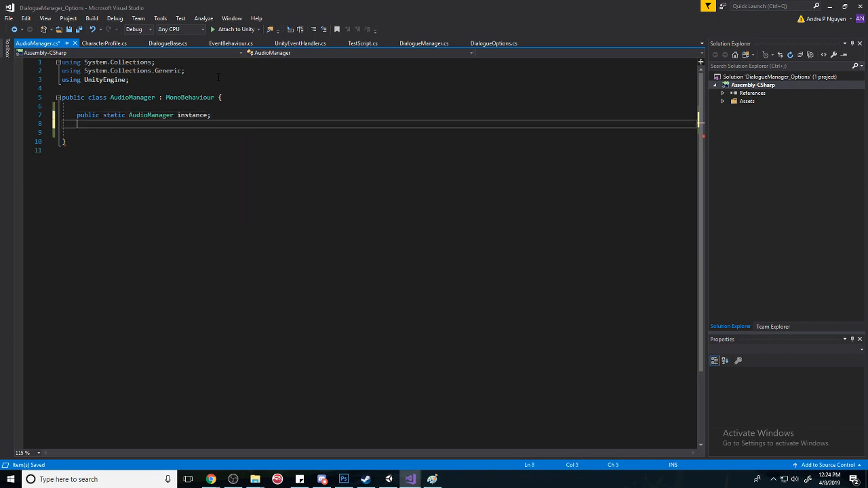
Step: Add an Awake method assigning instance when null, otherwise Destroy(instance)
{"action": "type", "text": "p"}
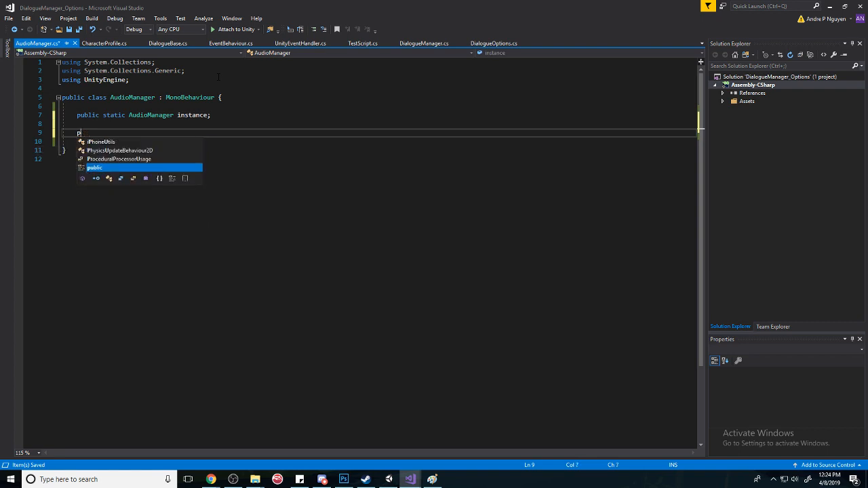
{"action": "type", "text": "wake"}
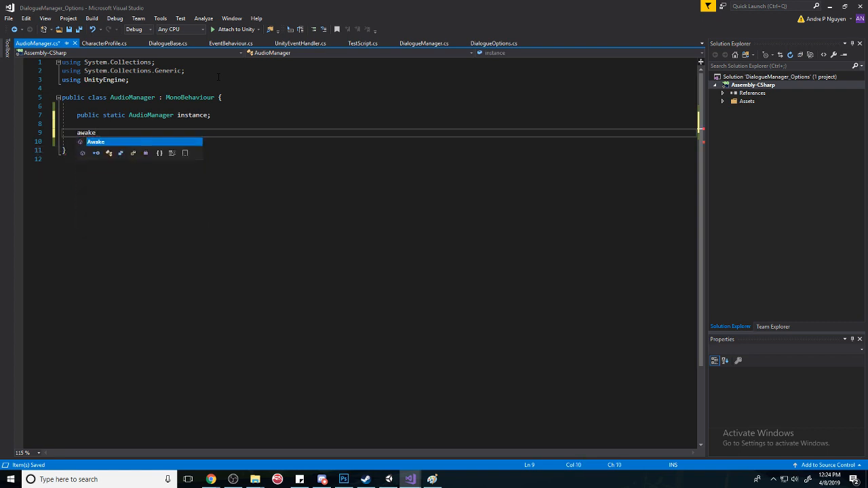
{"action": "key", "text": "Tab"}
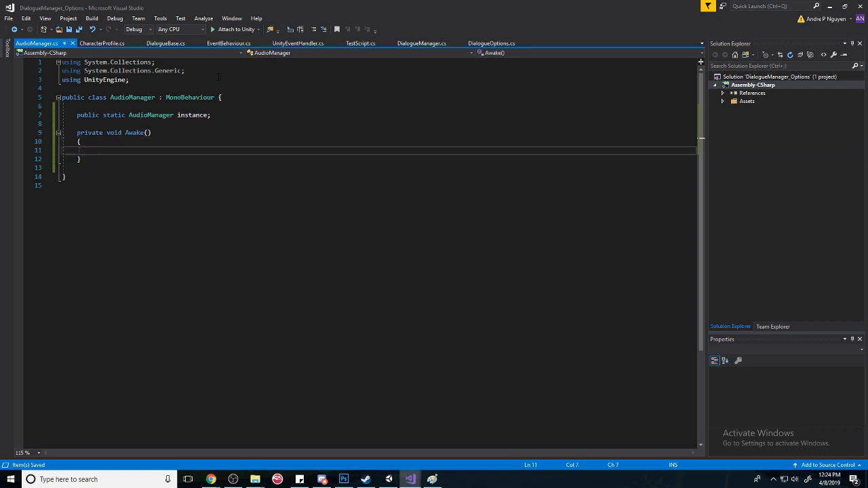
{"action": "type", "text": "if()"}
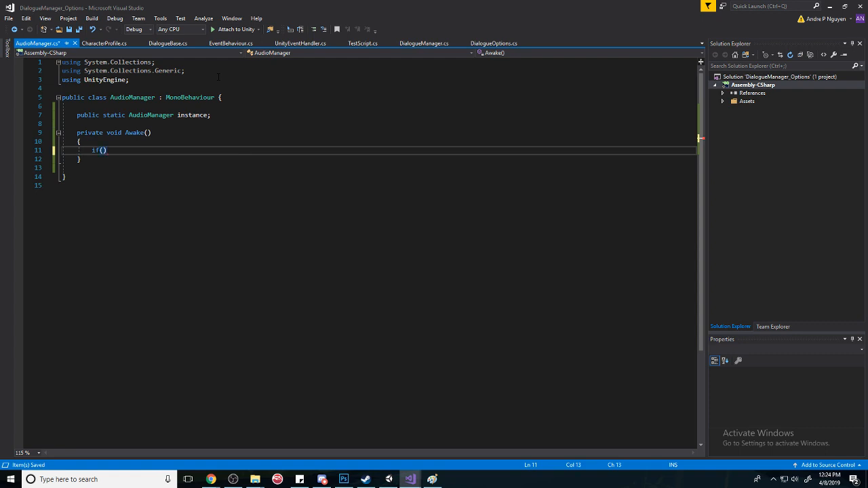
{"action": "type", "text": "instance"}
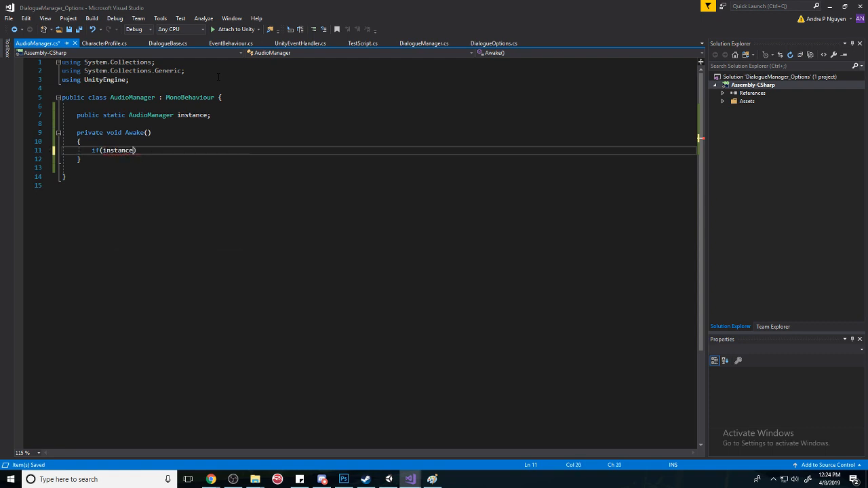
{"action": "type", "text": "== null"}
{"action": "type", "text": "{"}
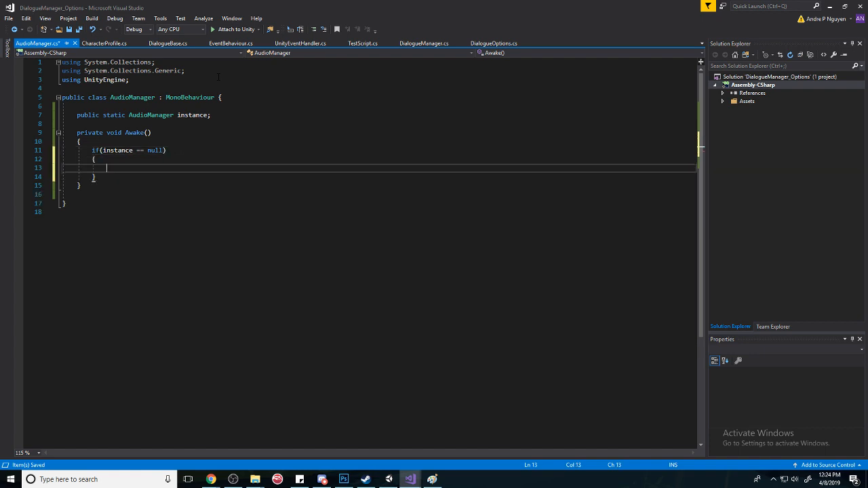
{"action": "type", "text": "instance = this;"}
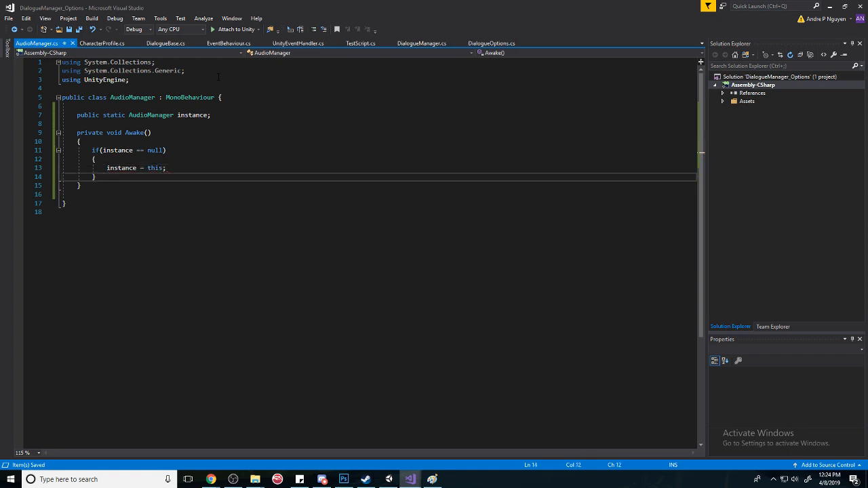
{"action": "type", "text": "else"}
{"action": "type", "text": "d"}
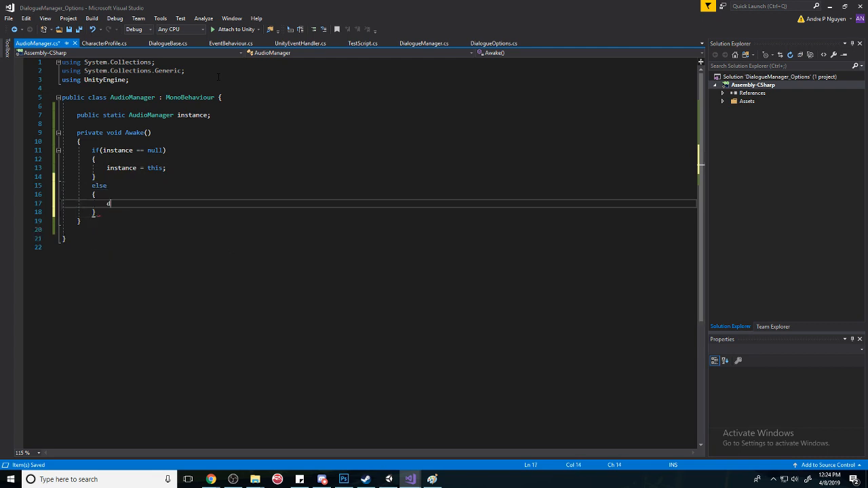
{"action": "type", "text": "Destroy();"}
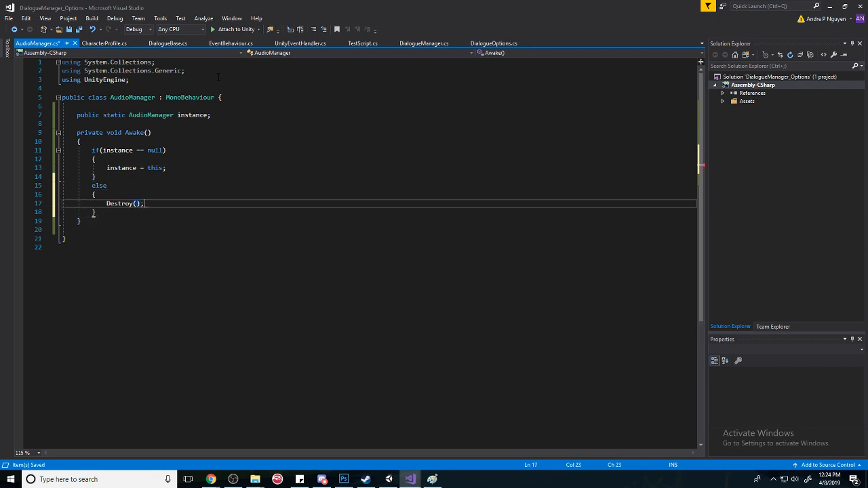
{"action": "type", "text": "inst"}
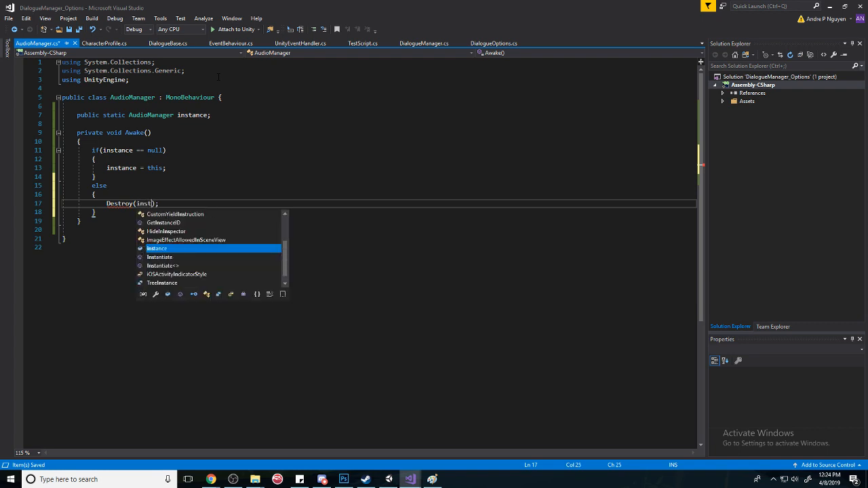
{"action": "key", "text": "Tab"}
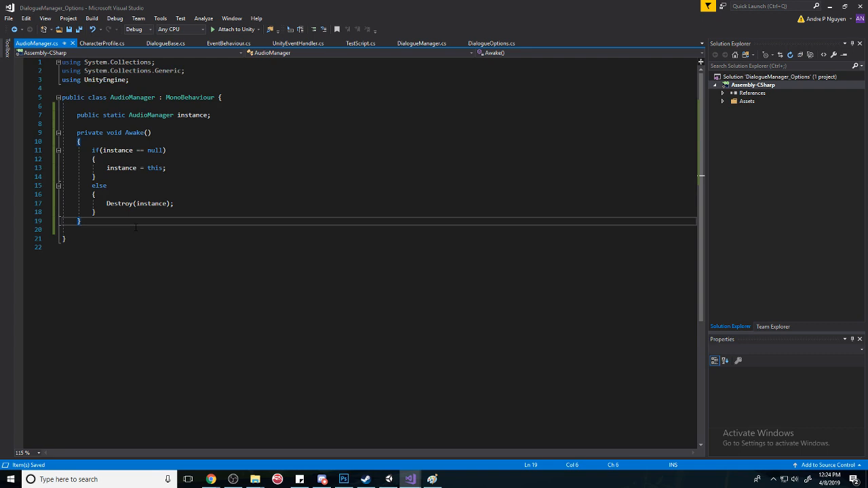
{"action": "key", "text": "enter"}
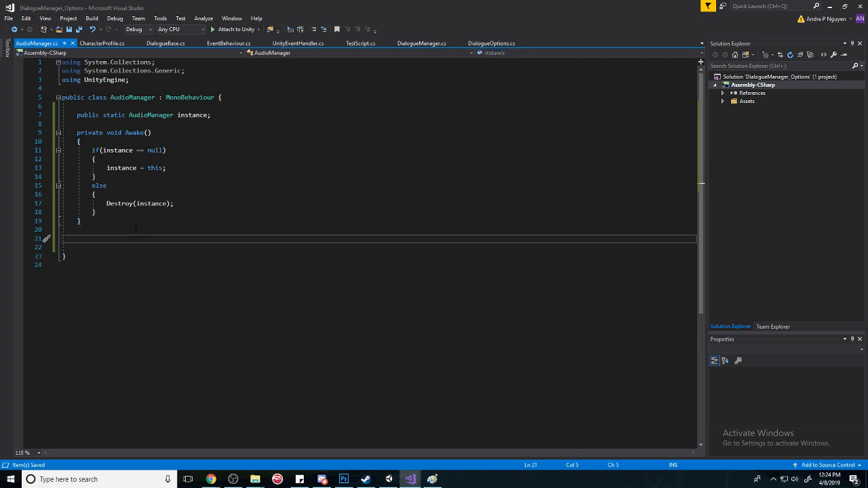
Step: Add a public AudioSource field and PlayClip(AudioClip clip) calling audioSource.PlayOneShot(clip)
{"action": "type", "text": "public"}
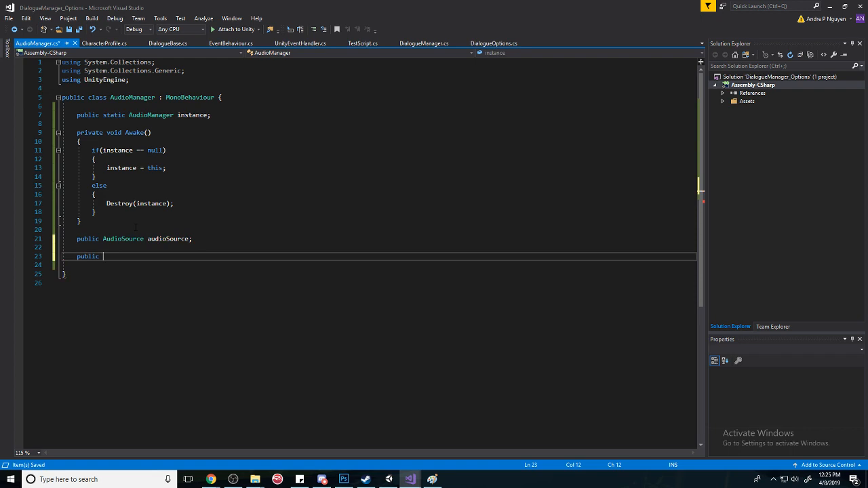
{"action": "type", "text": "void"}
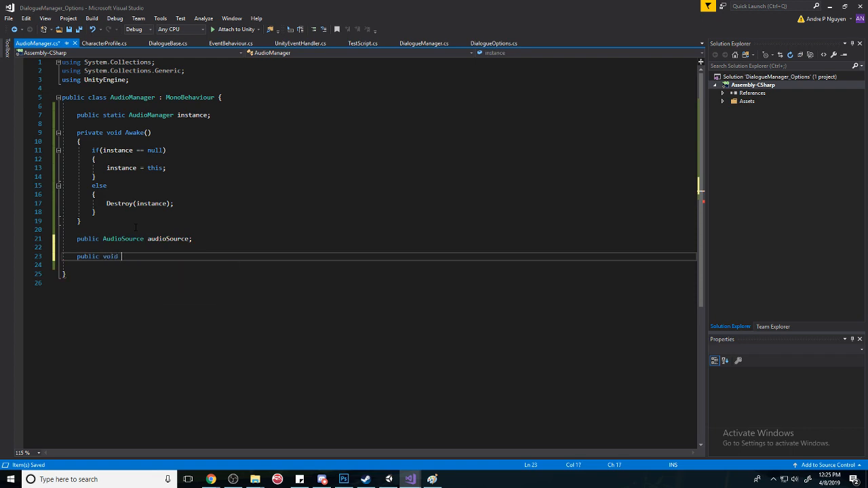
{"action": "type", "text": "Play"}
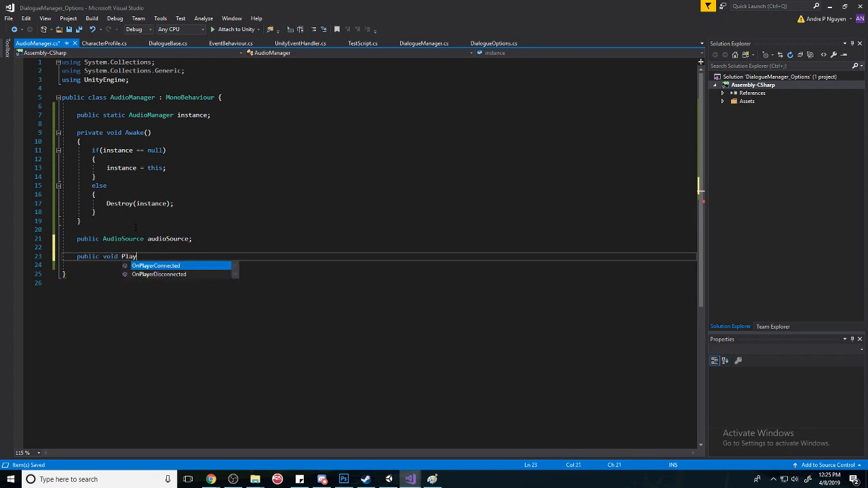
{"action": "type", "text": "Clip()"}
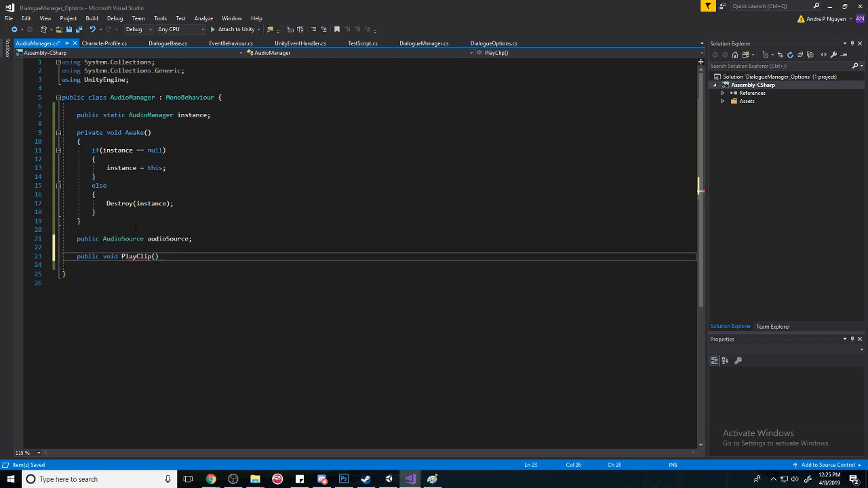
{"action": "type", "text": "audiocl"}
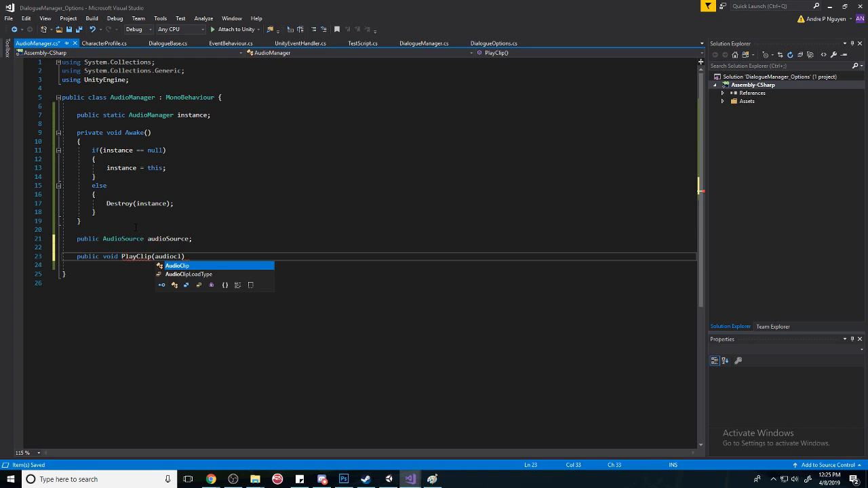
{"action": "type", "text": "AudioClip clip"}
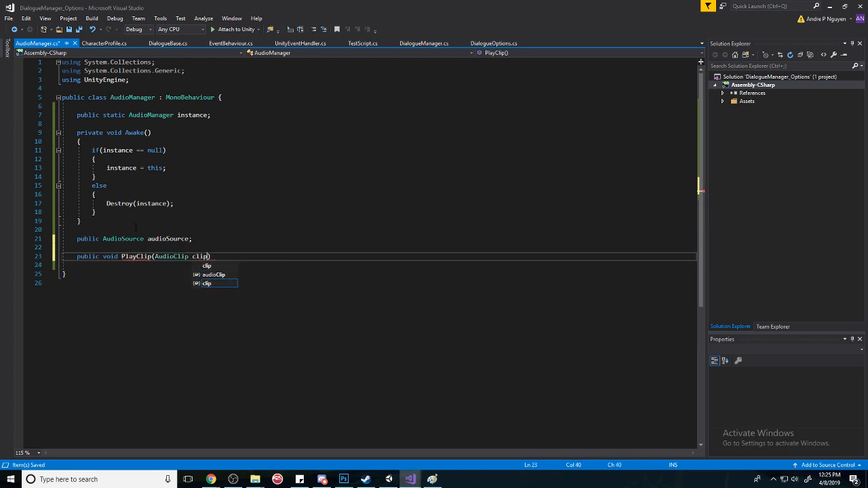
{"action": "type", "text": "{ }"}
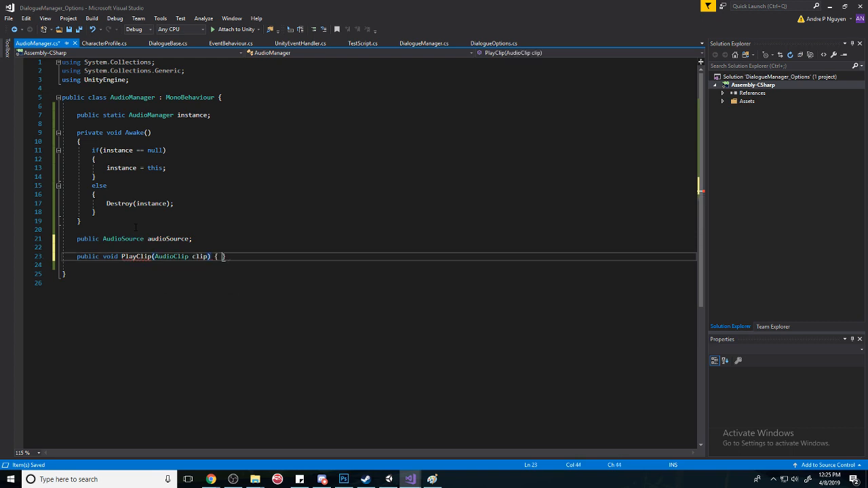
{"action": "type", "text": "aud"}
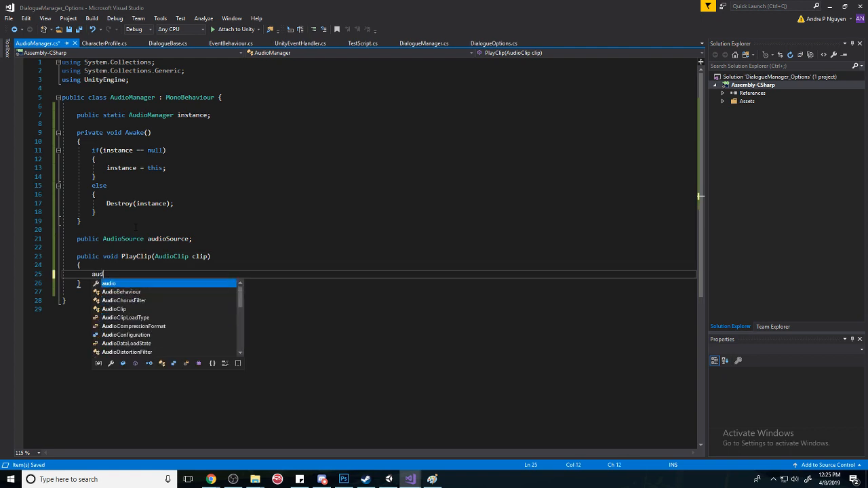
{"action": "type", "text": "ios"}
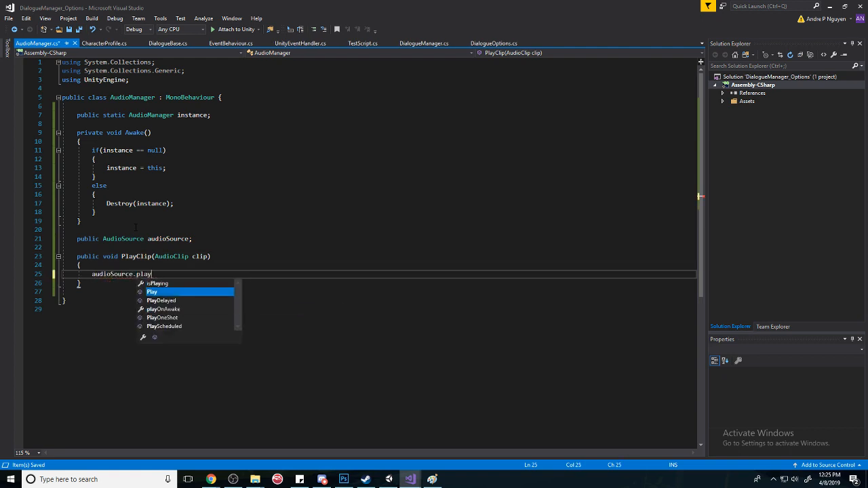
{"action": "type", "text": "OneShot"}
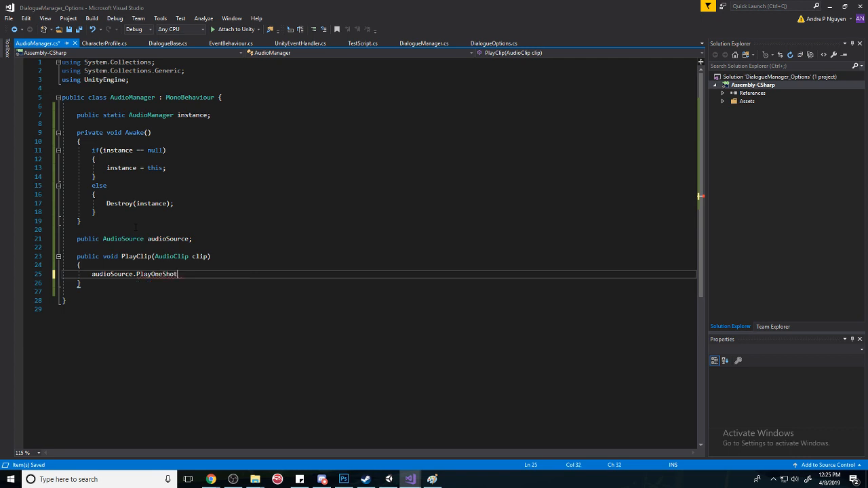
{"action": "type", "text": "();"}
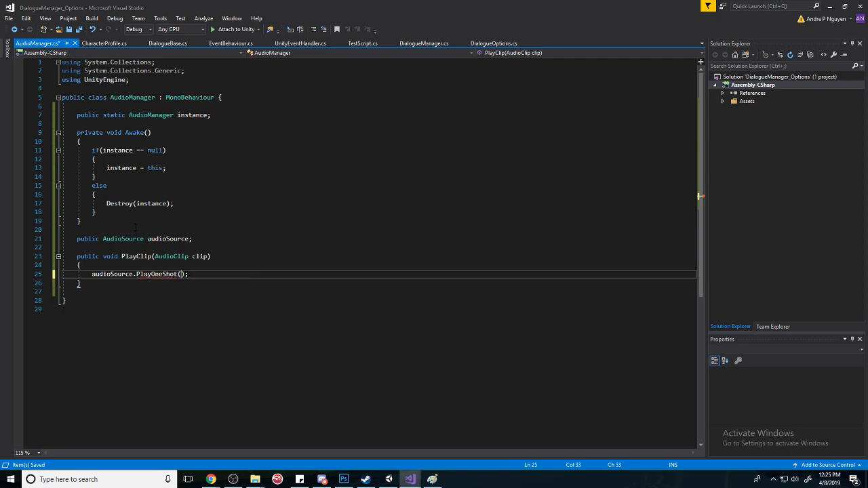
{"action": "type", "text": "clip"}
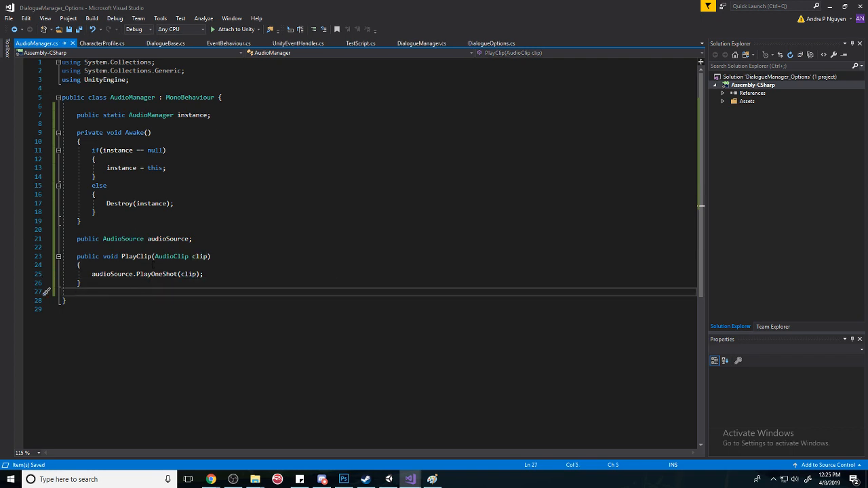
{"action": "mouse_move", "coordinate": [209, 141]}
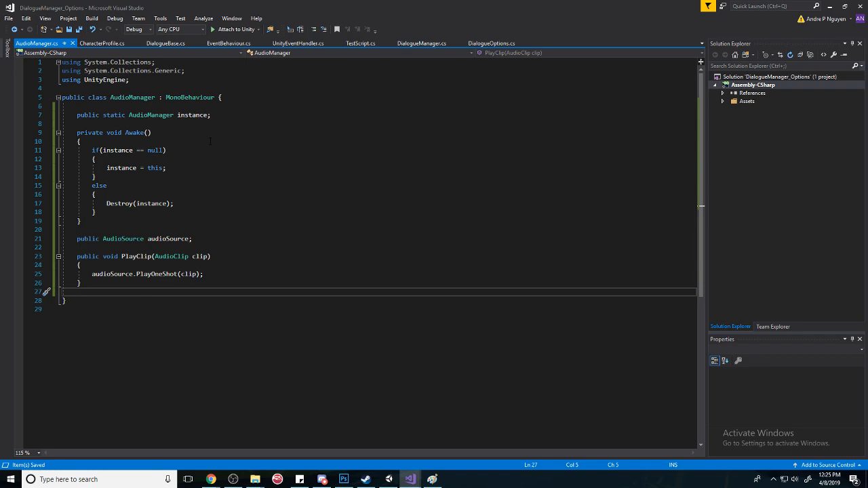
{"action": "mouse_move", "coordinate": [397, 467]}
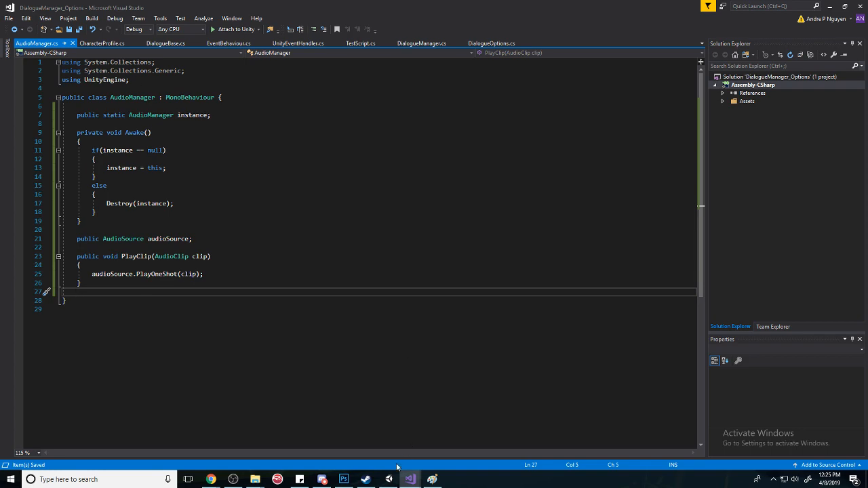
Step: Select Manager in Unity and add an Audio Source component by searching 'audio'
{"action": "left_click", "coordinate": [409, 479]}
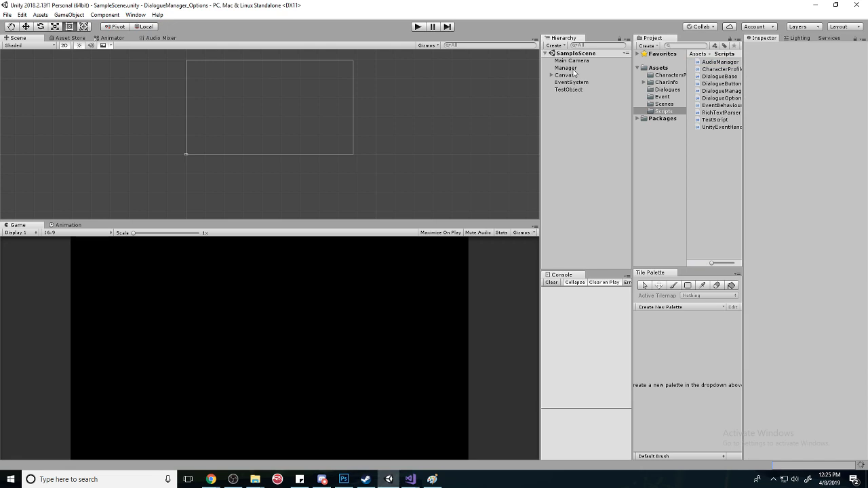
{"action": "left_click", "coordinate": [565, 68]}
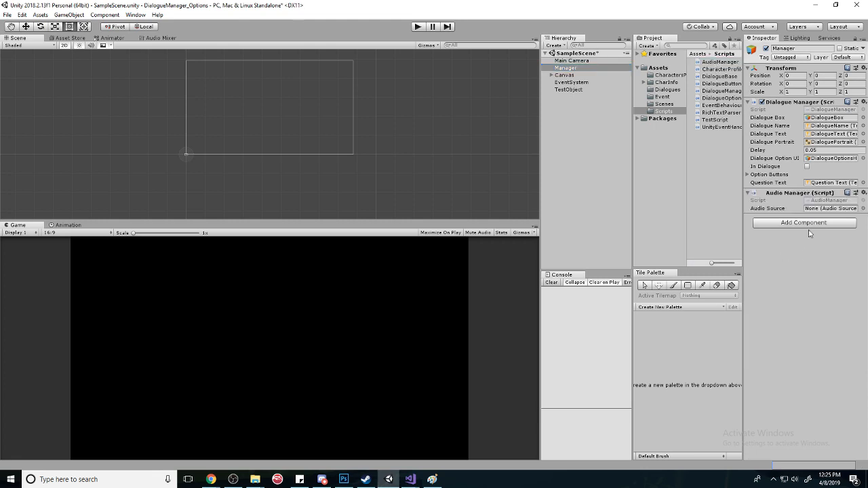
{"action": "left_click", "coordinate": [861, 208]}
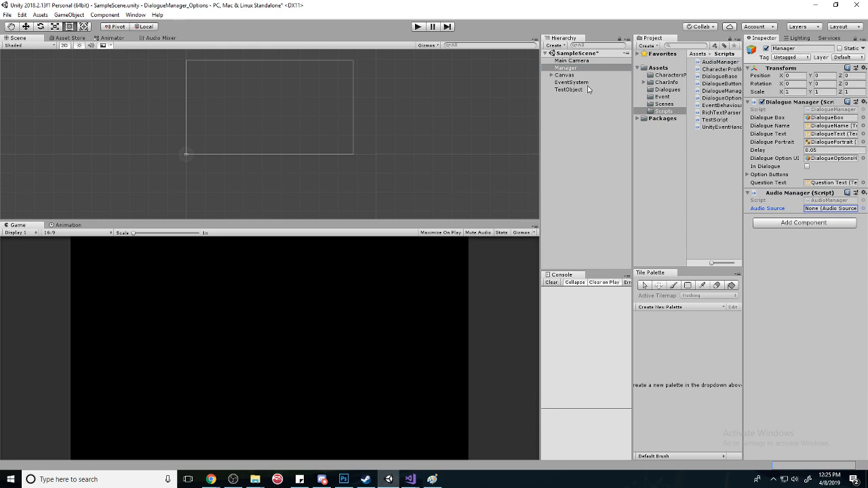
{"action": "left_click", "coordinate": [566, 68]}
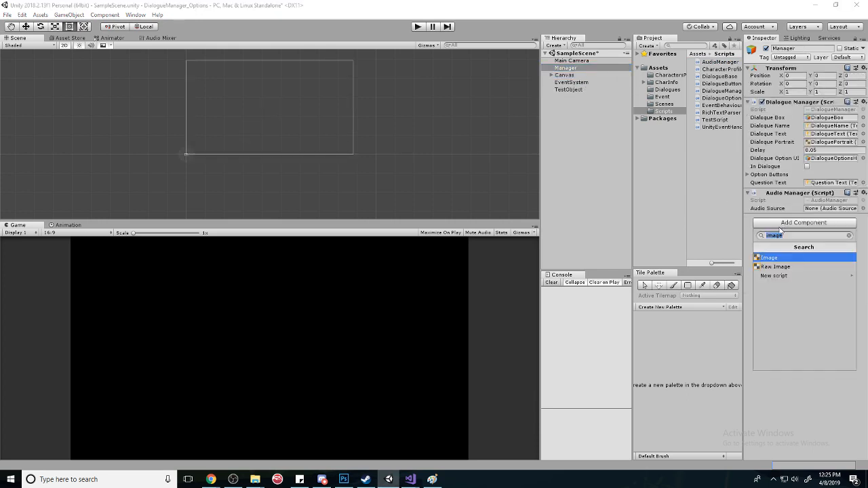
{"action": "type", "text": "audio"}
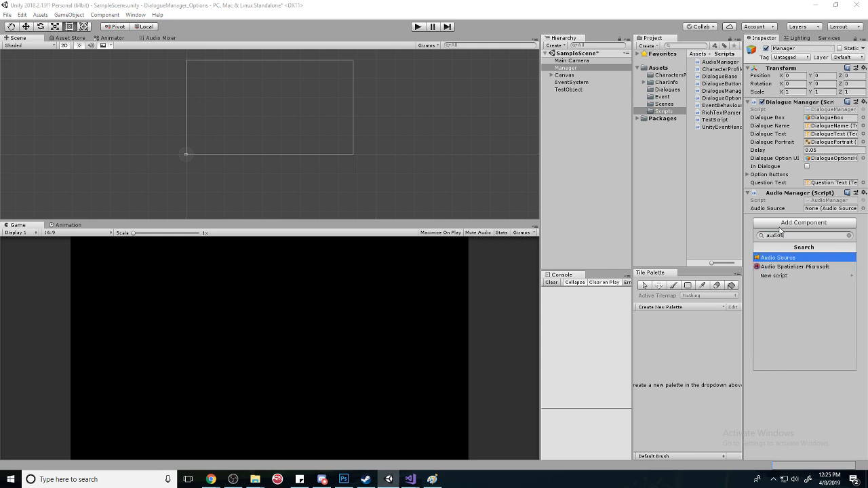
{"action": "left_click", "coordinate": [778, 257]}
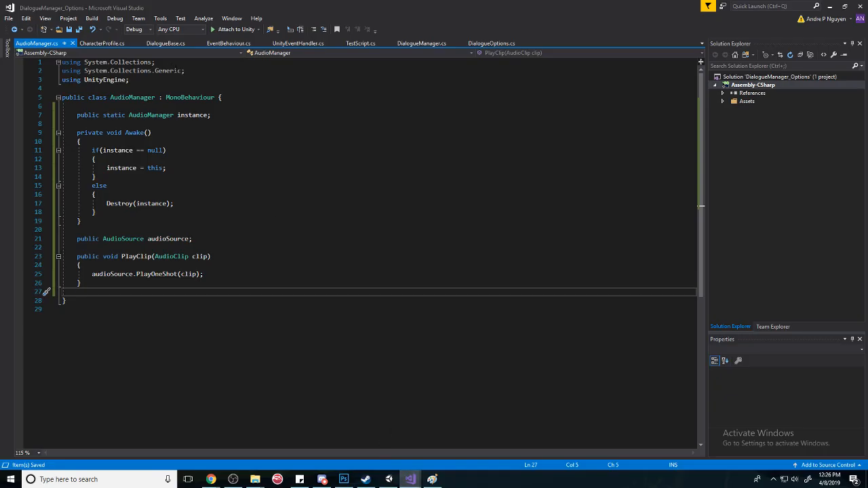
Step: Switch to DialogueManager.cs and scroll down toward the TypeText coroutine
{"action": "left_click", "coordinate": [421, 43]}
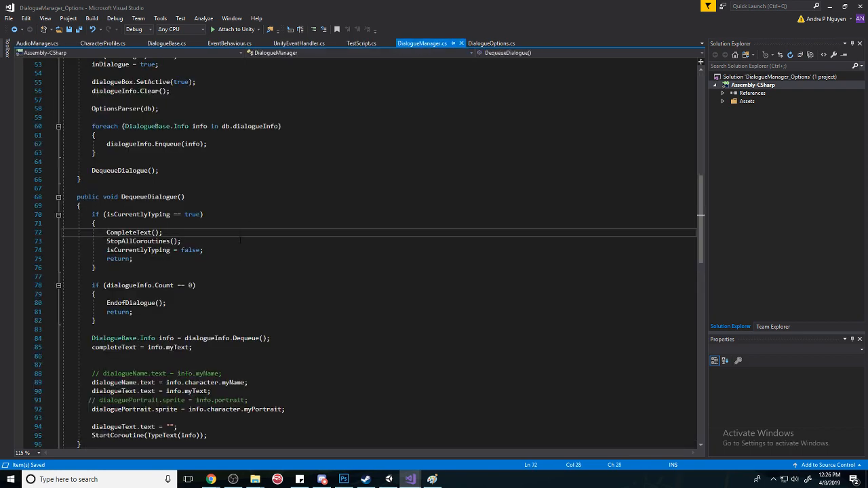
{"action": "left_click", "coordinate": [162, 232]}
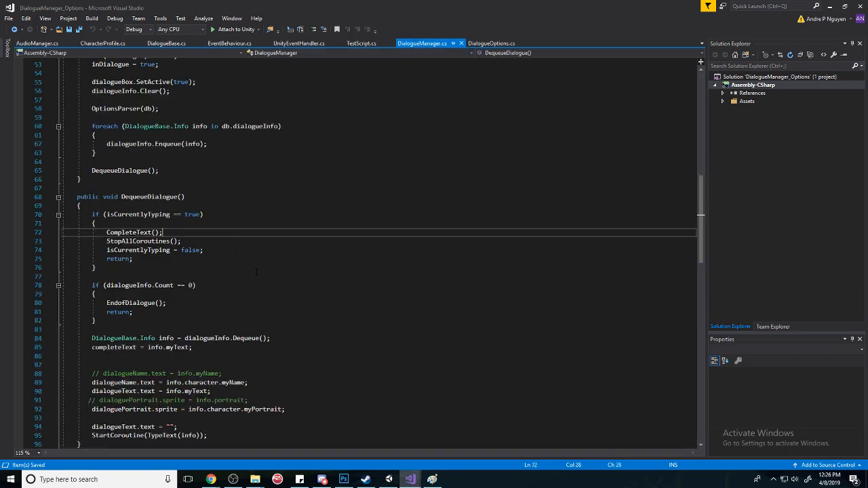
{"action": "scroll", "scroll_direction": "down", "scroll_amount": 3}
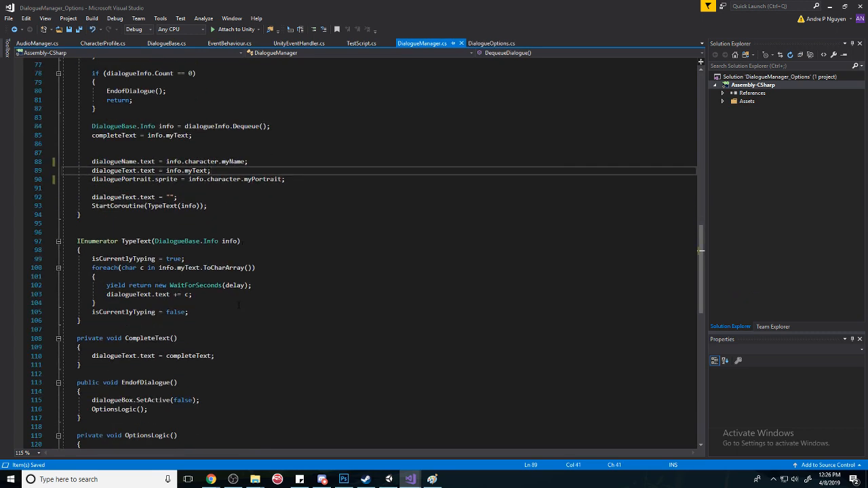
Step: After 'dialogueText.text += c;' add AudioManager.instance.PlayClip(info.character.myVoice)
{"action": "left_click", "coordinate": [95, 302]}
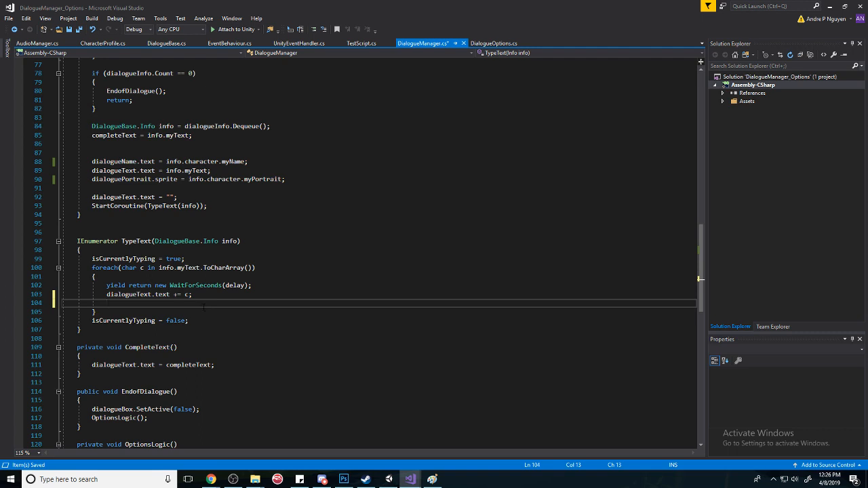
{"action": "type", "text": "au"}
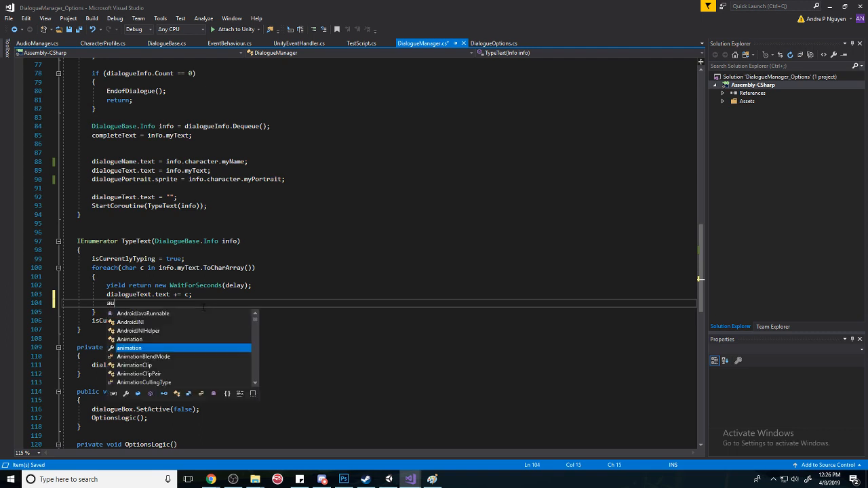
{"action": "type", "text": "AudioManager."}
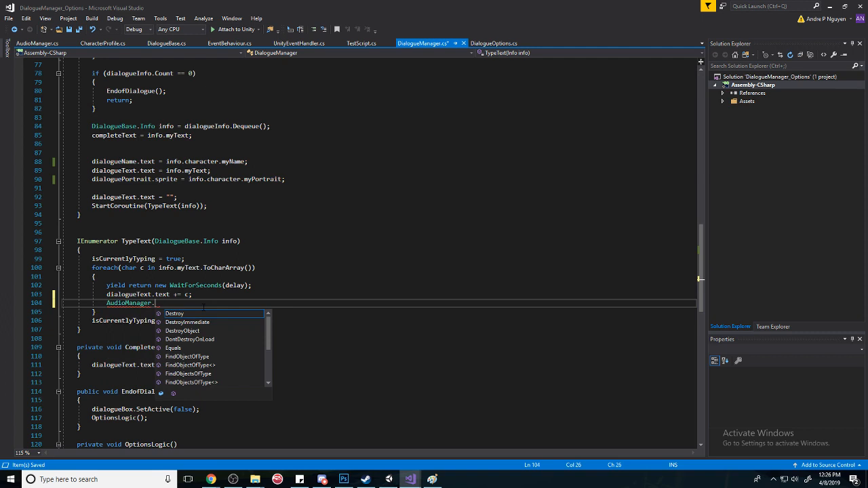
{"action": "type", "text": "instance"}
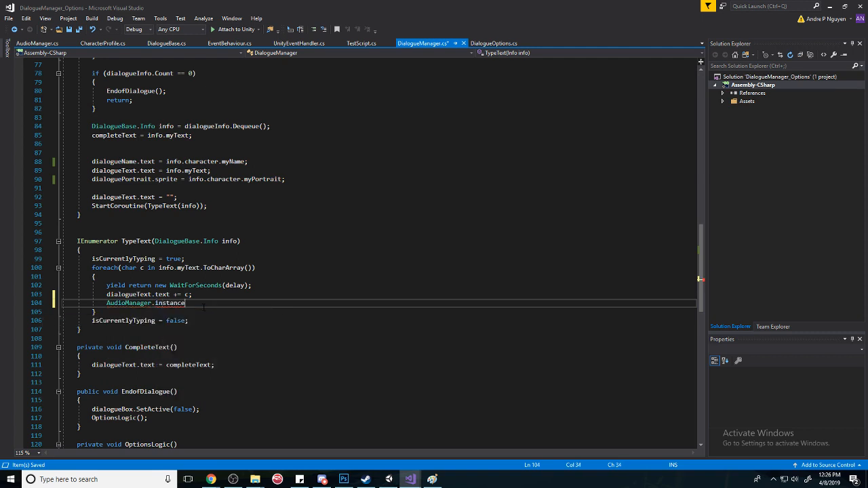
{"action": "type", "text": "."}
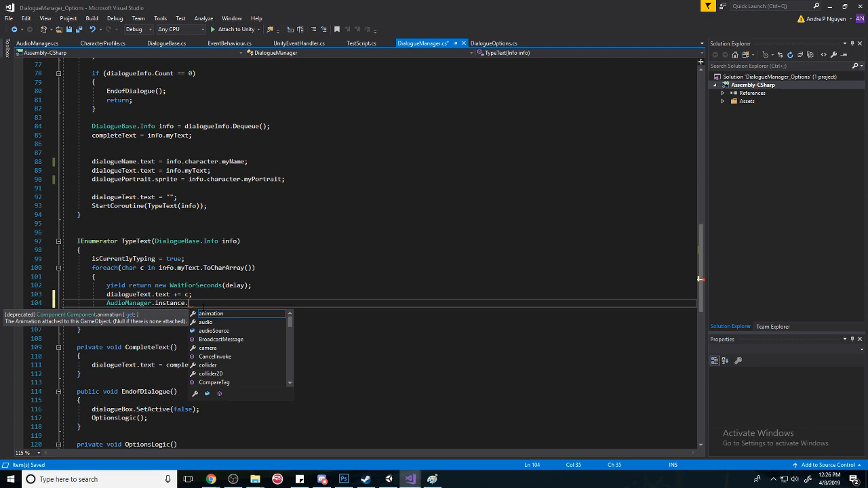
{"action": "type", "text": "play"}
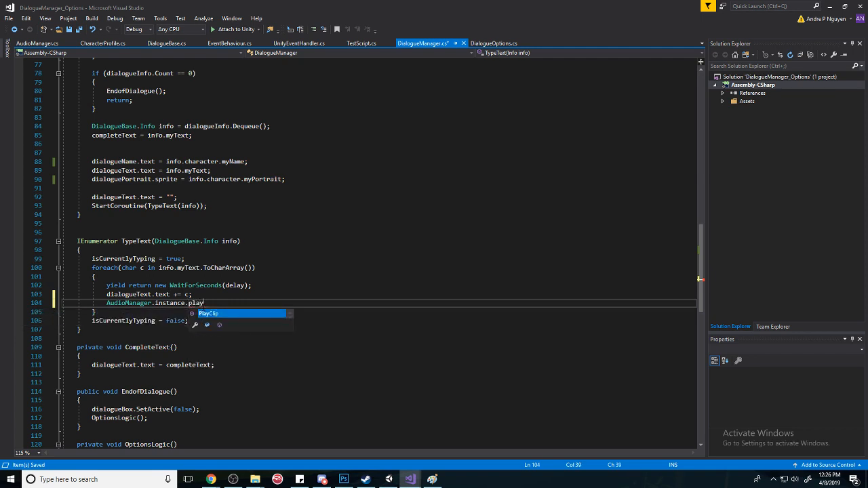
{"action": "type", "text": "PlayClip()"}
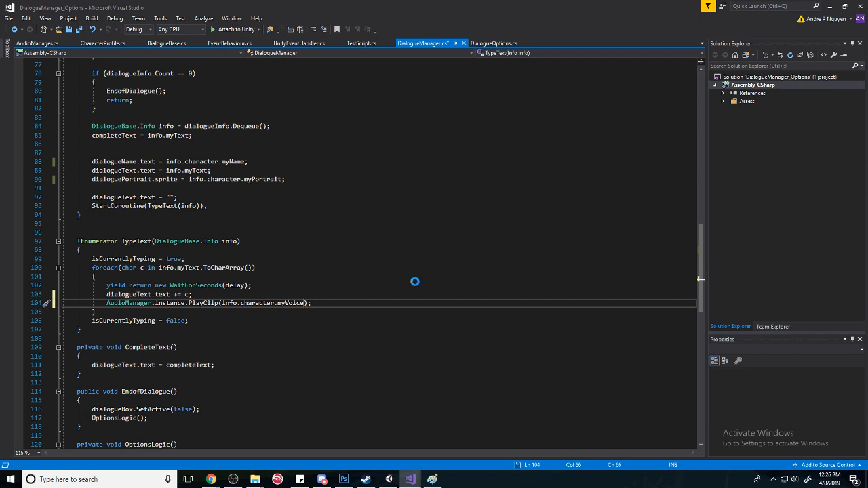
{"action": "double_click", "coordinate": [291, 303]}
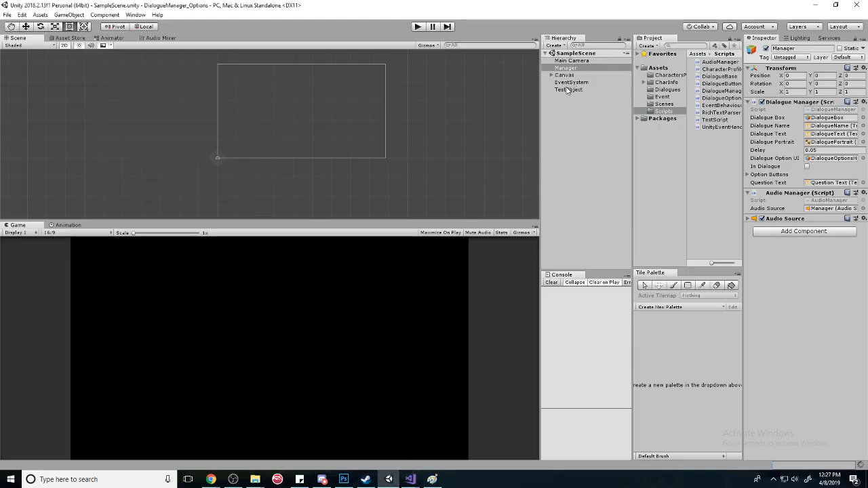
Step: In Assets/Dialogues, give UndertaleTest two dialogue entries, with Papyrus as the second speaker
{"action": "left_click", "coordinate": [668, 89]}
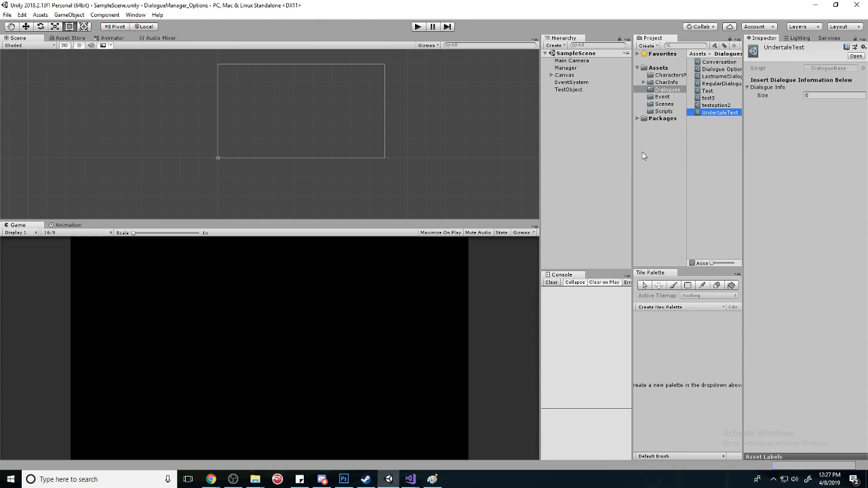
{"action": "left_click", "coordinate": [827, 95]}
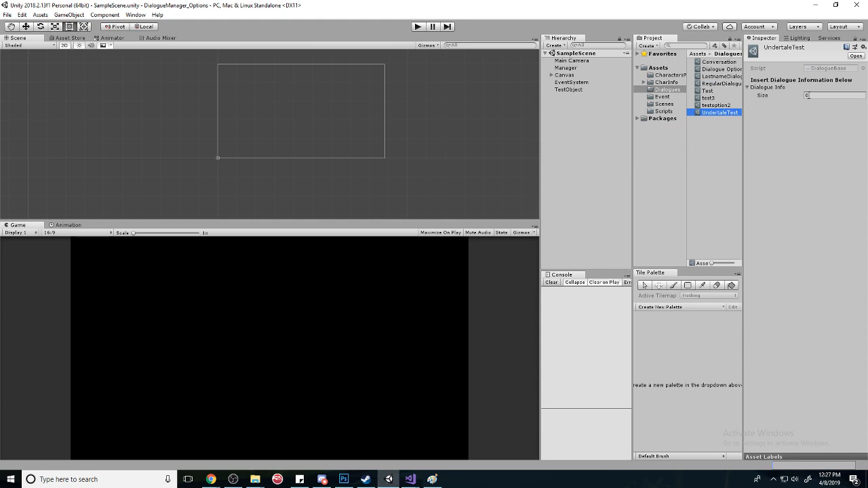
{"action": "left_click", "coordinate": [834, 95]}
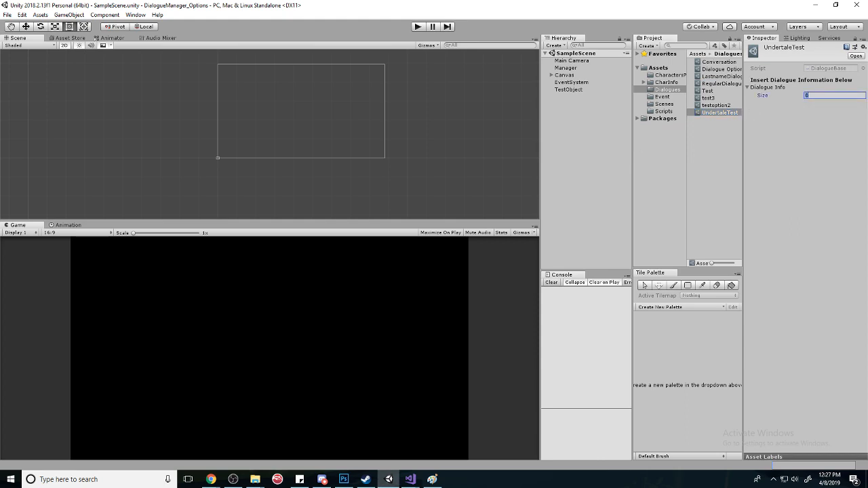
{"action": "type", "text": "2"}
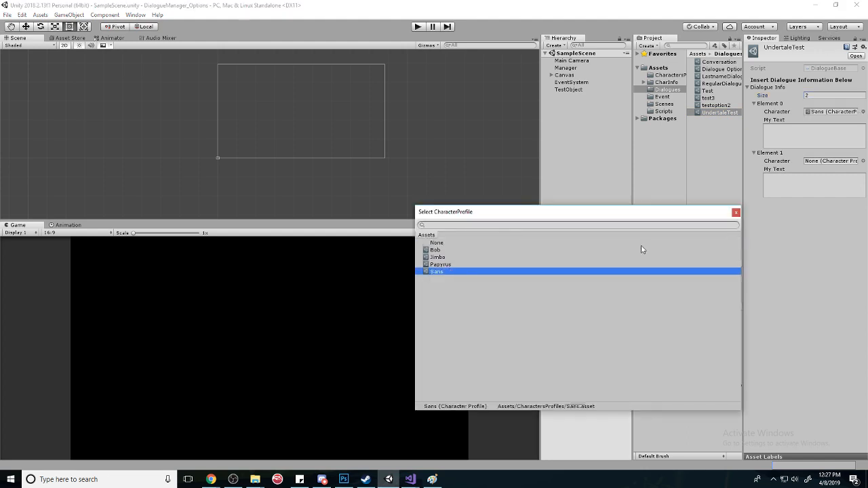
{"action": "left_click", "coordinate": [437, 243]}
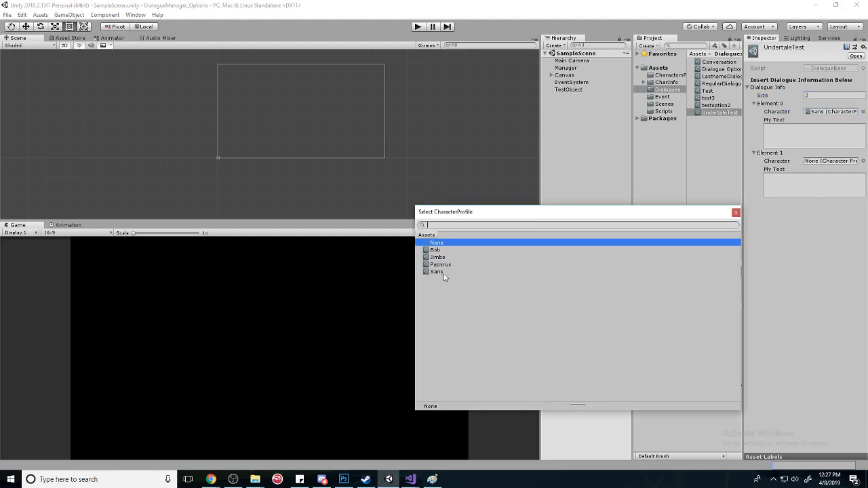
Step: Write Sans's 'Hey my name's sans' greeting and Papyrus's line about what's happening
{"action": "left_click", "coordinate": [441, 264]}
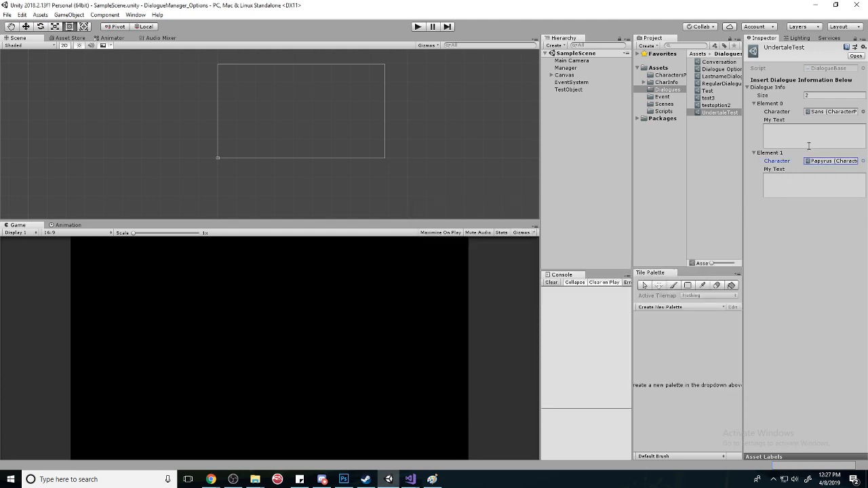
{"action": "type", "text": "H"}
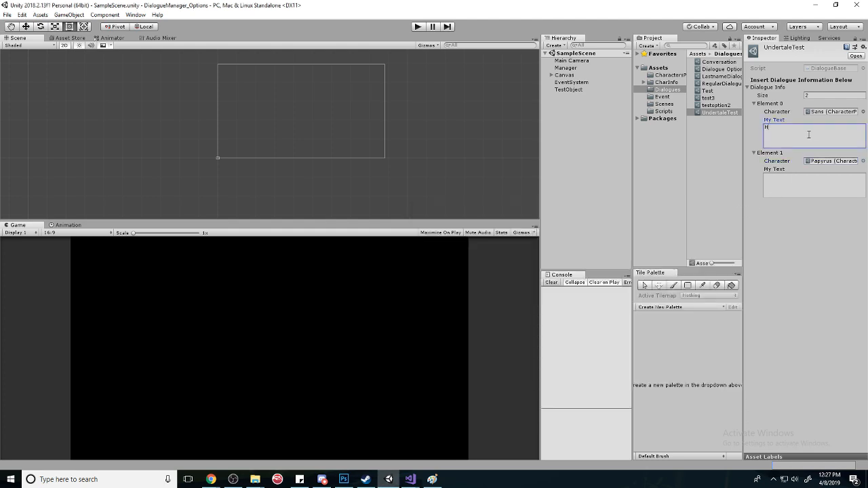
{"action": "type", "text": "Hey my name's"}
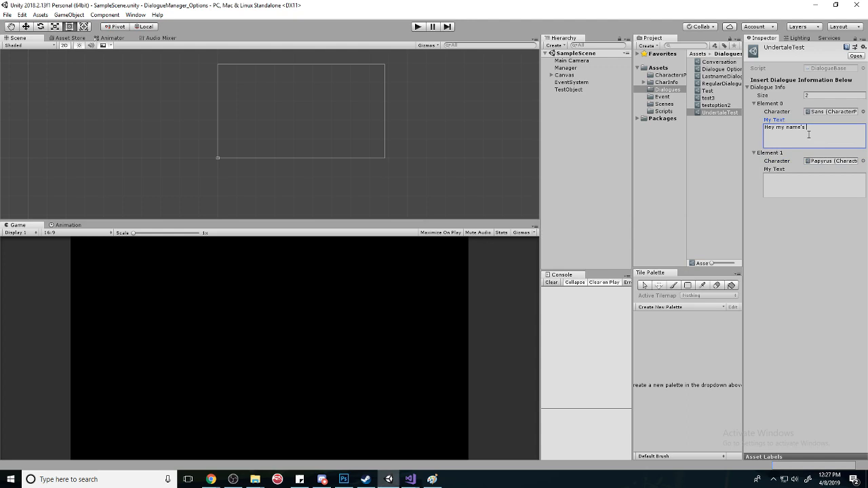
{"action": "type", "text": "sans hows it goin guys"}
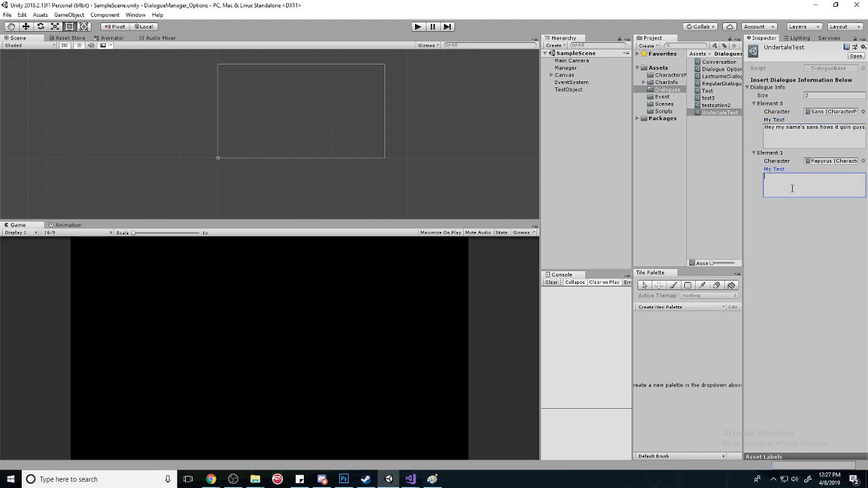
{"action": "type", "text": "my names papyrus whats"}
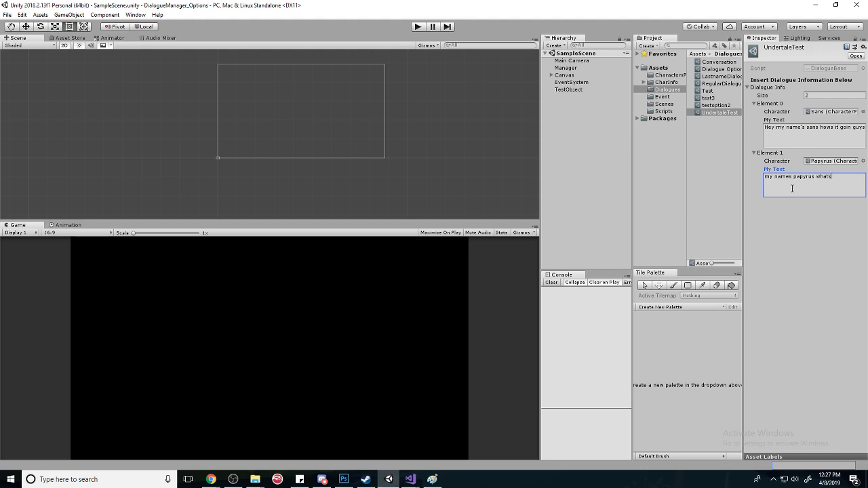
{"action": "type", "text": "happening my"}
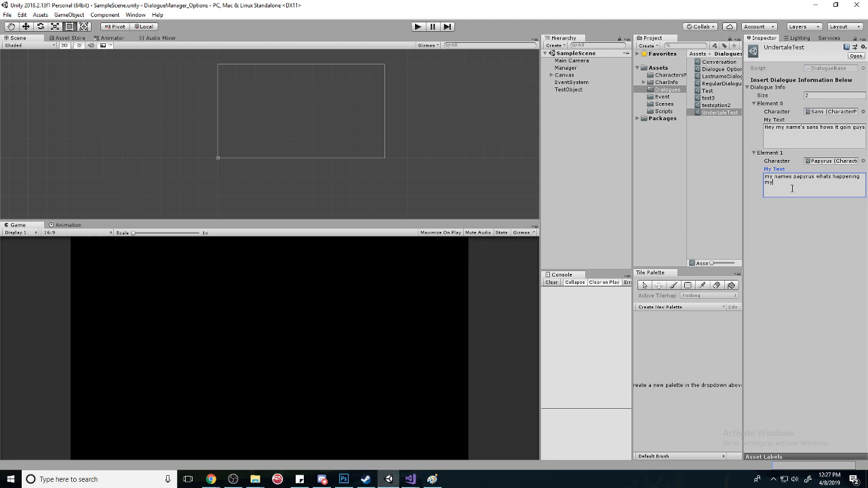
{"action": "type", "text": "dudes"}
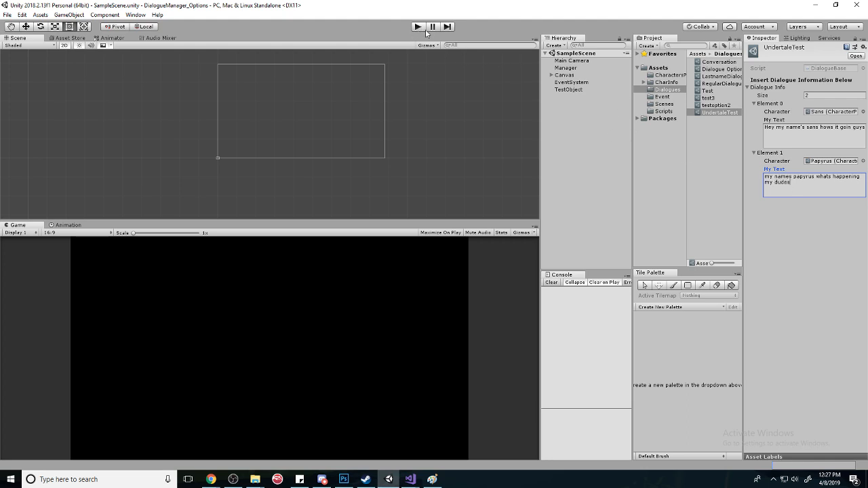
Step: Set TestObject's Test Script Dialogue to UndertaleTest and enter Play mode
{"action": "left_click", "coordinate": [569, 89]}
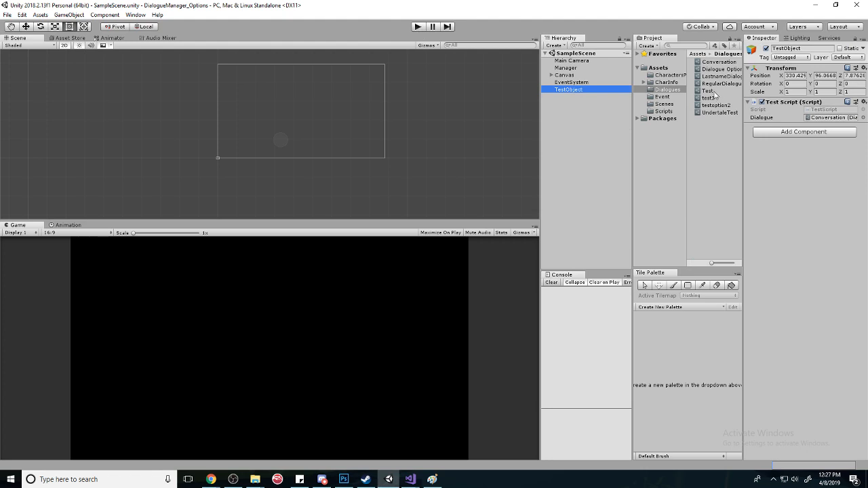
{"action": "left_click", "coordinate": [721, 112]}
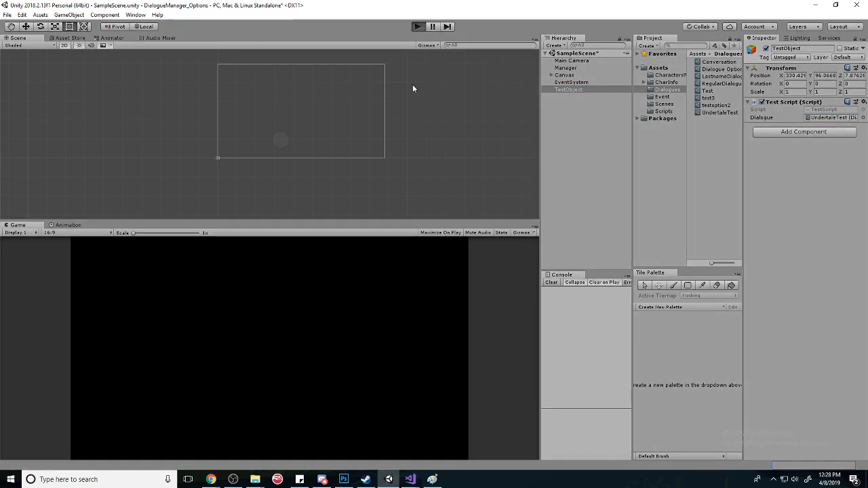
{"action": "mouse_move", "coordinate": [408, 338]}
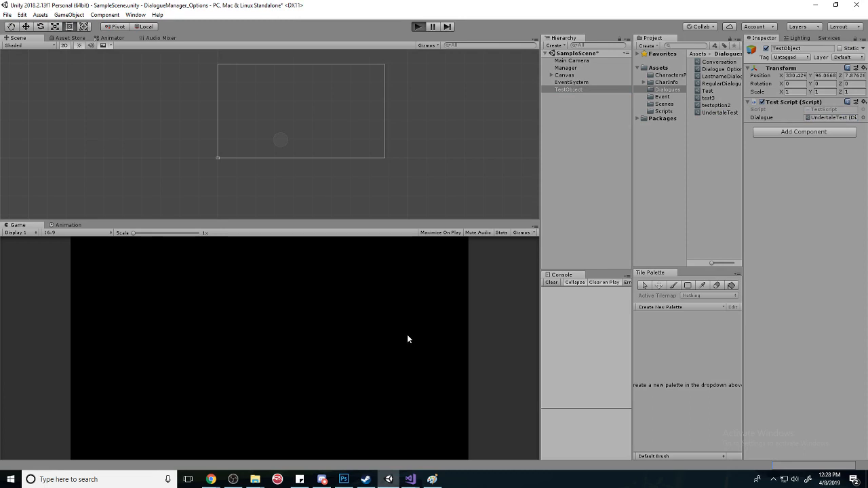
{"action": "left_click", "coordinate": [418, 27]}
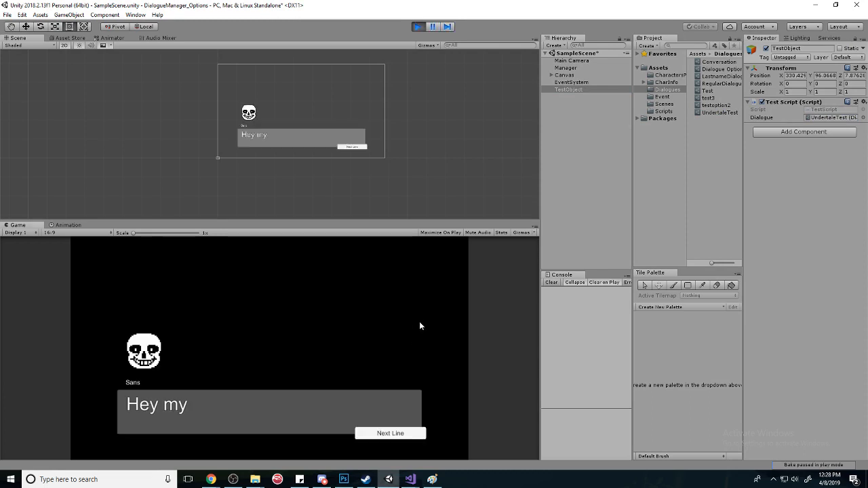
Step: Step through Sans's line and Papyrus's line with Next Line
{"action": "left_click", "coordinate": [390, 433]}
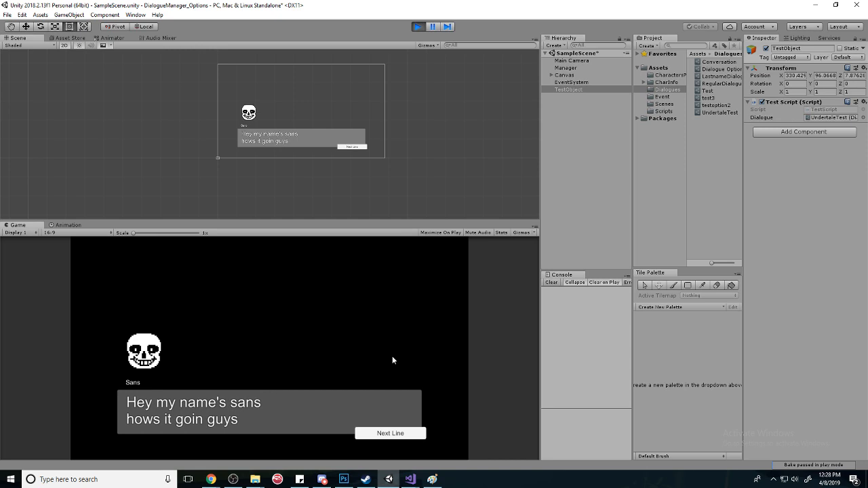
{"action": "left_click", "coordinate": [390, 433]}
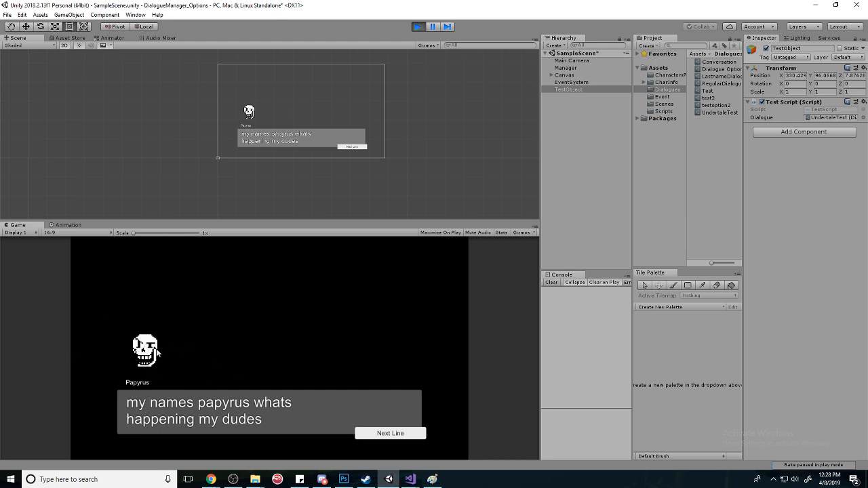
{"action": "mouse_move", "coordinate": [154, 384]}
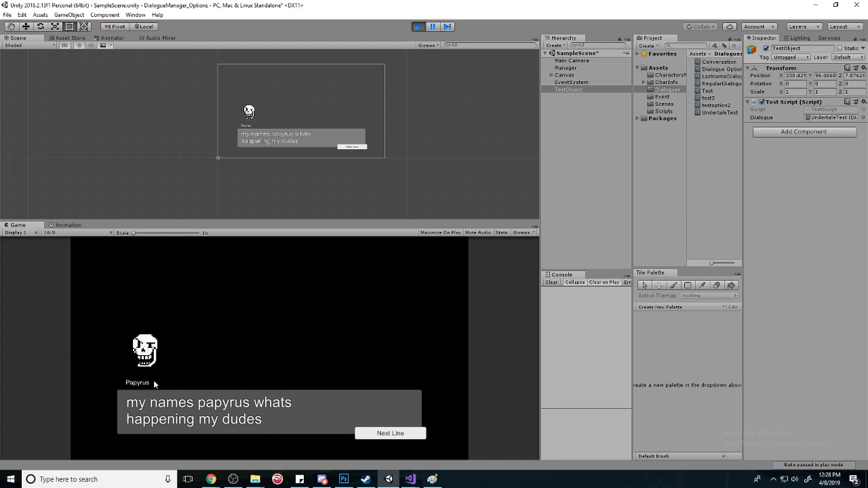
{"action": "left_click", "coordinate": [390, 432]}
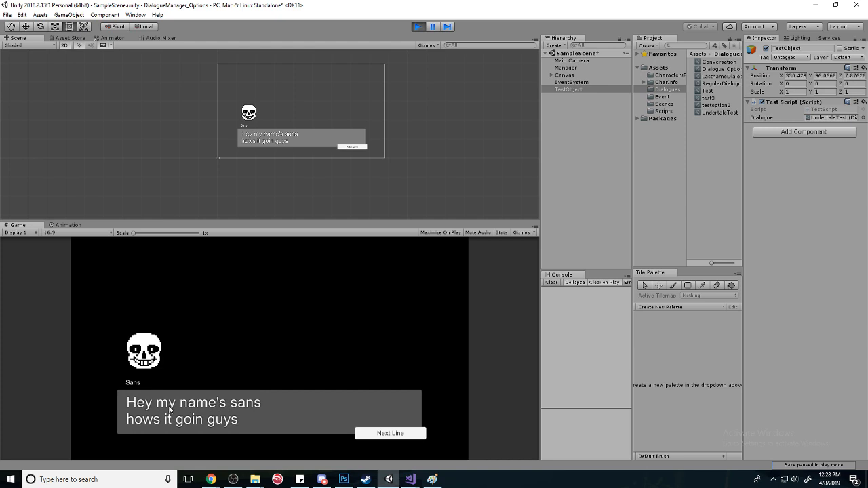
{"action": "mouse_move", "coordinate": [427, 49]}
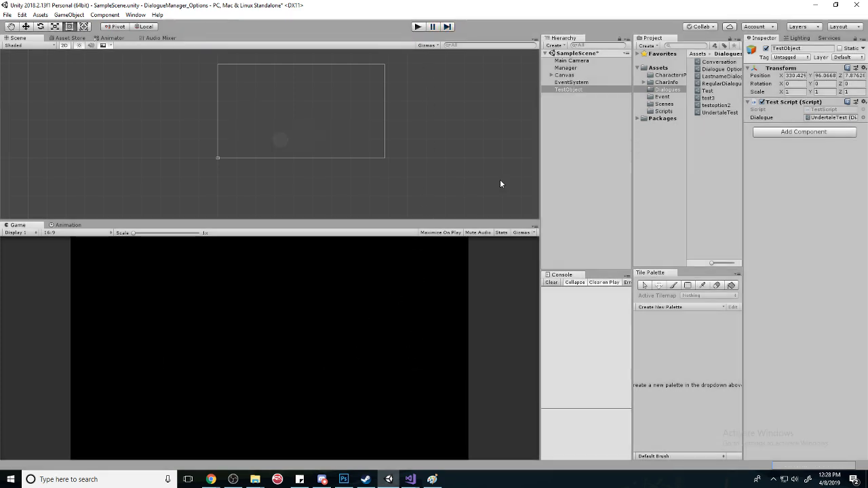
{"action": "mouse_move", "coordinate": [479, 349]}
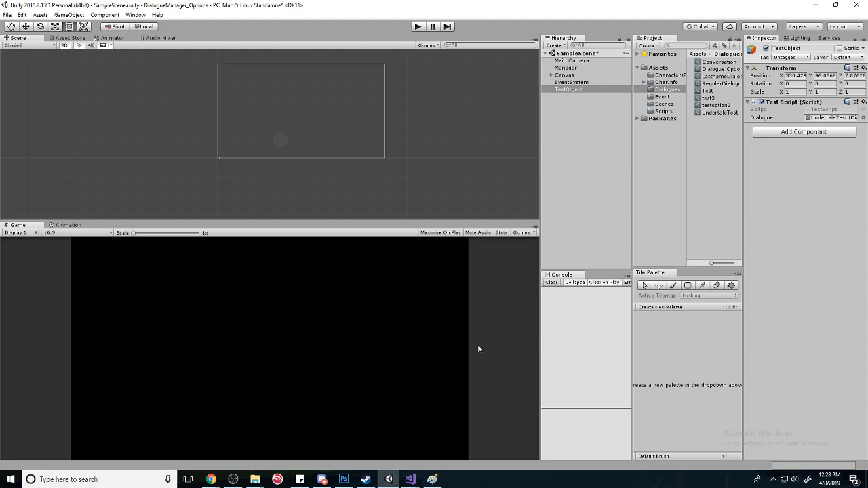
{"action": "mouse_move", "coordinate": [460, 422]}
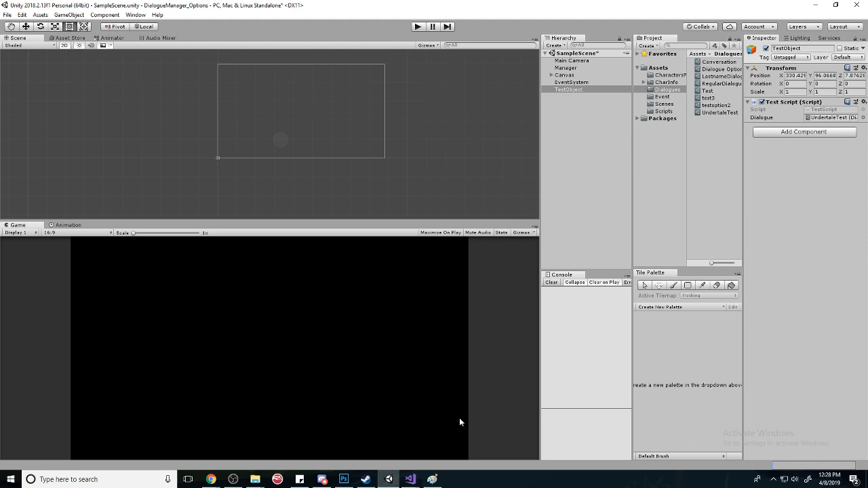